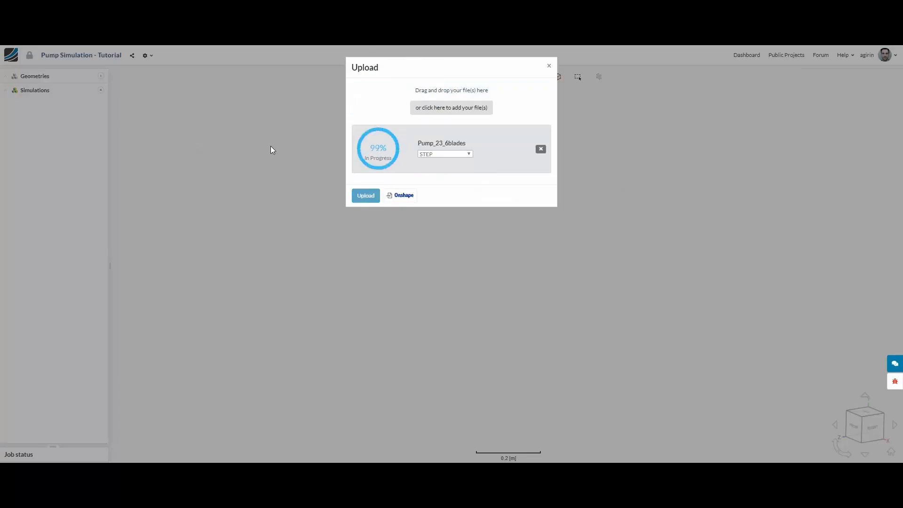
mouse_move(331, 51)
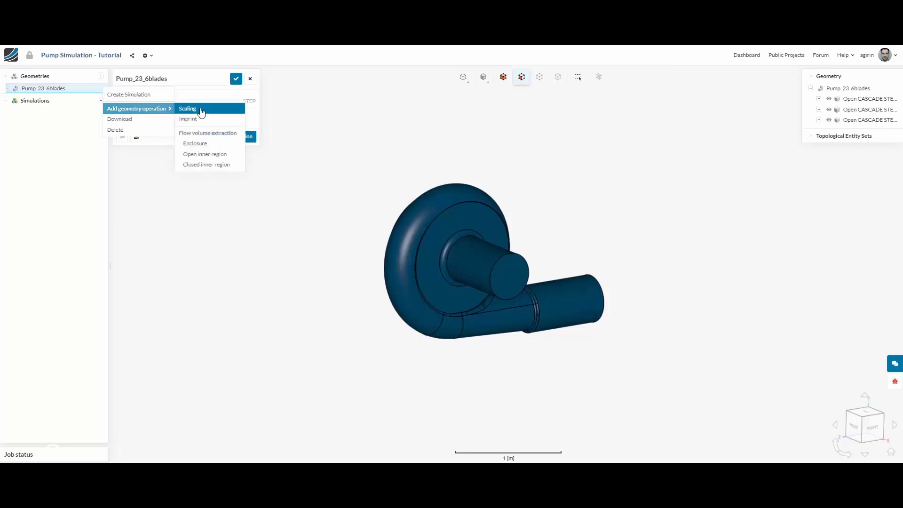
Add a Scaling operation with factor 0.33 to the Pump_23_6blades geometry and run it.
click(187, 109)
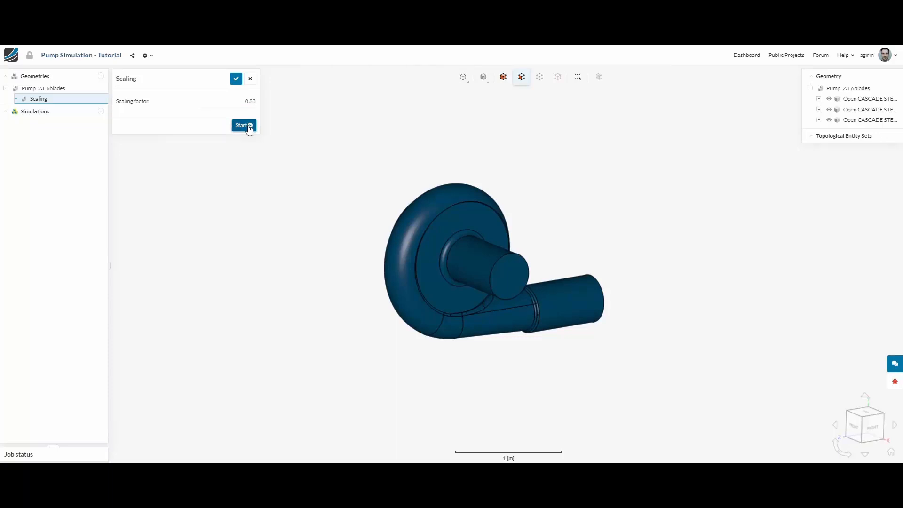
click(242, 125)
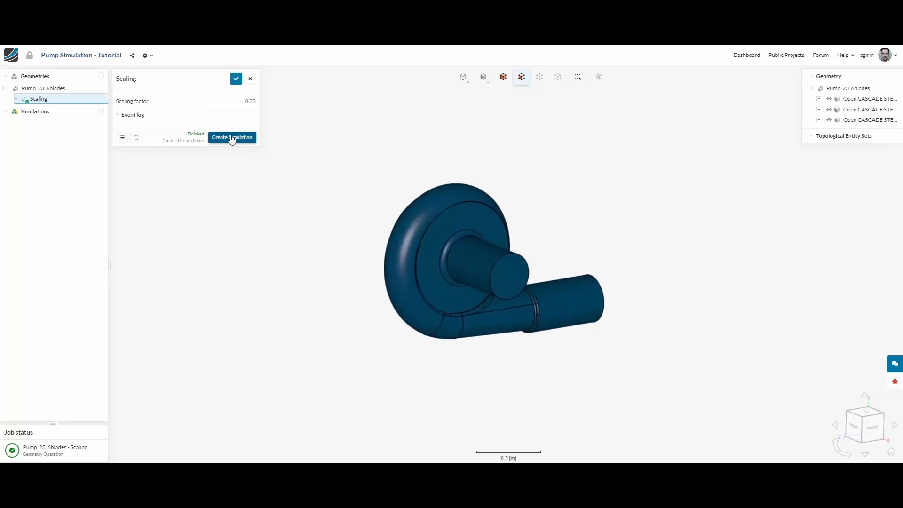
Create a new Incompressible analysis simulation from the scaled pump geometry.
click(232, 137)
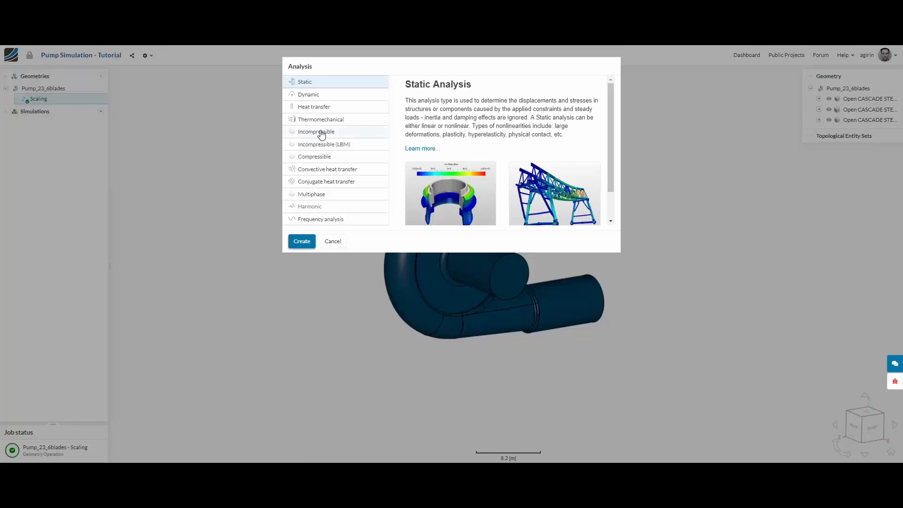
click(317, 132)
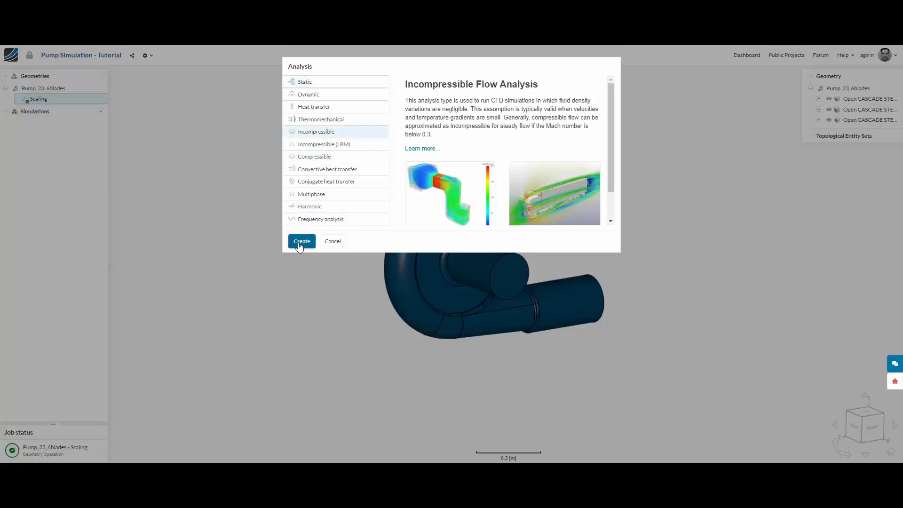
click(301, 241)
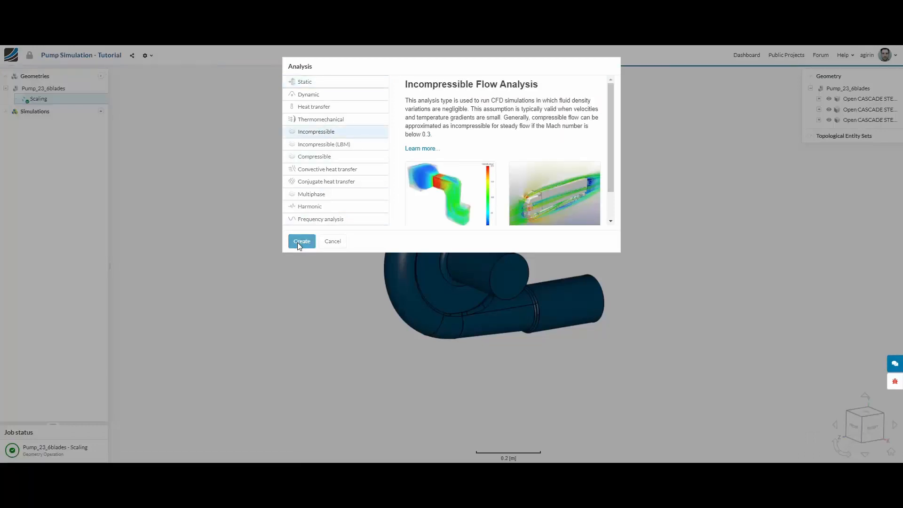
click(301, 241)
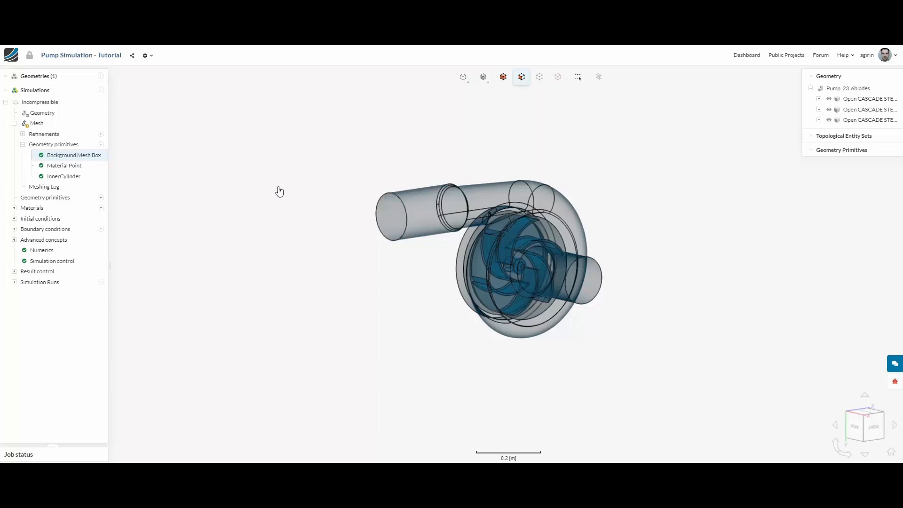
Inspect the Background Mesh Box, Material Point and InnerCylinder primitives in the viewer.
click(73, 155)
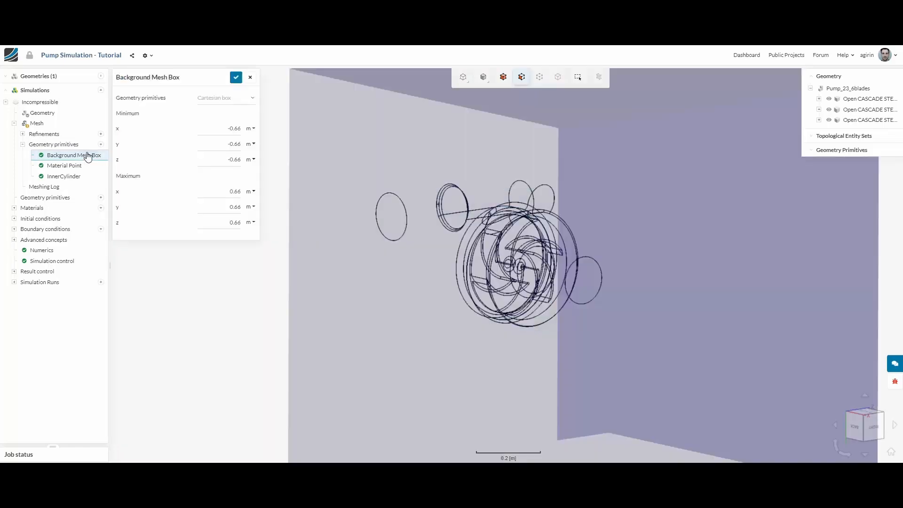
scroll(down, 3)
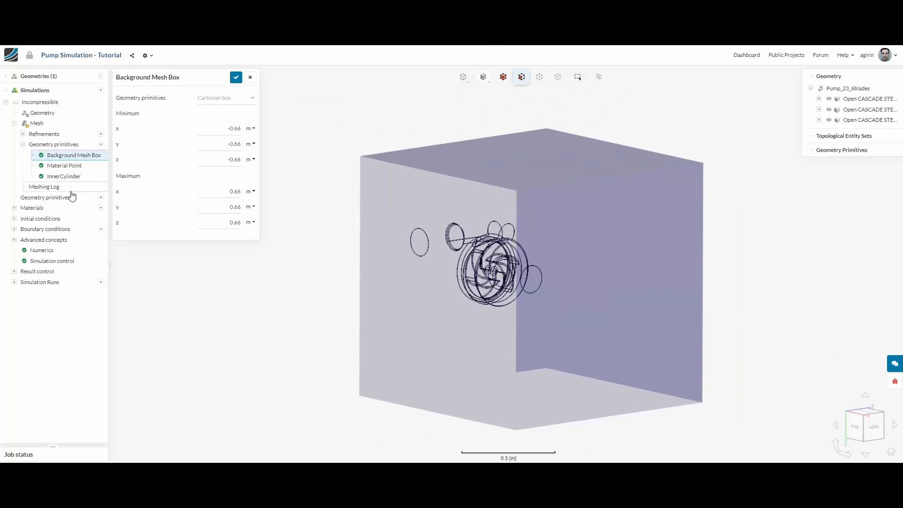
click(251, 76)
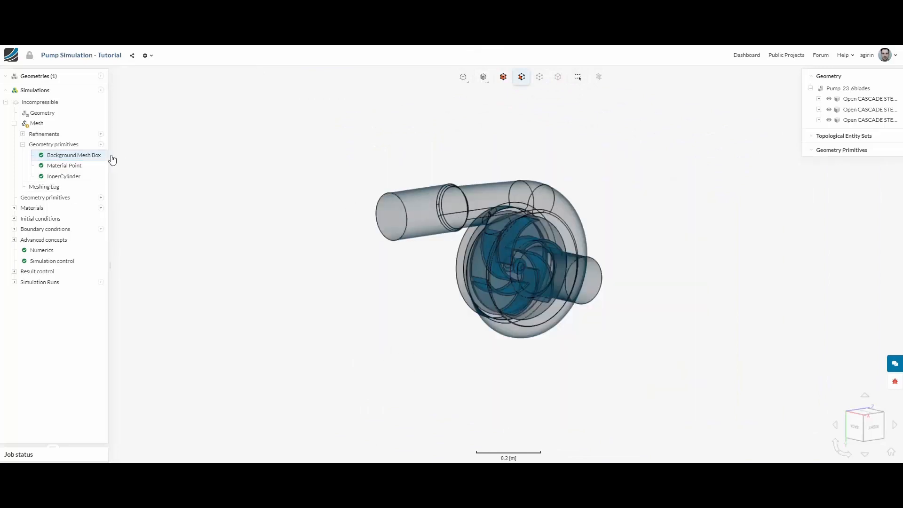
click(74, 155)
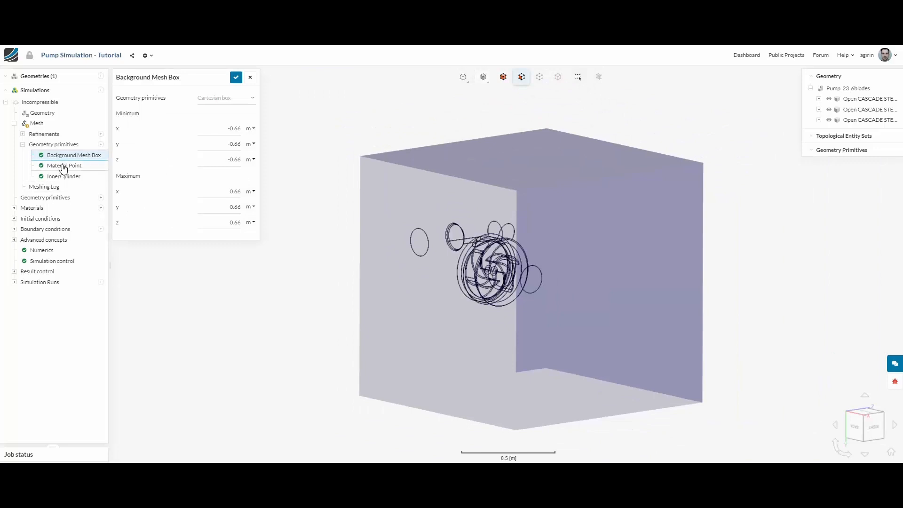
click(65, 165)
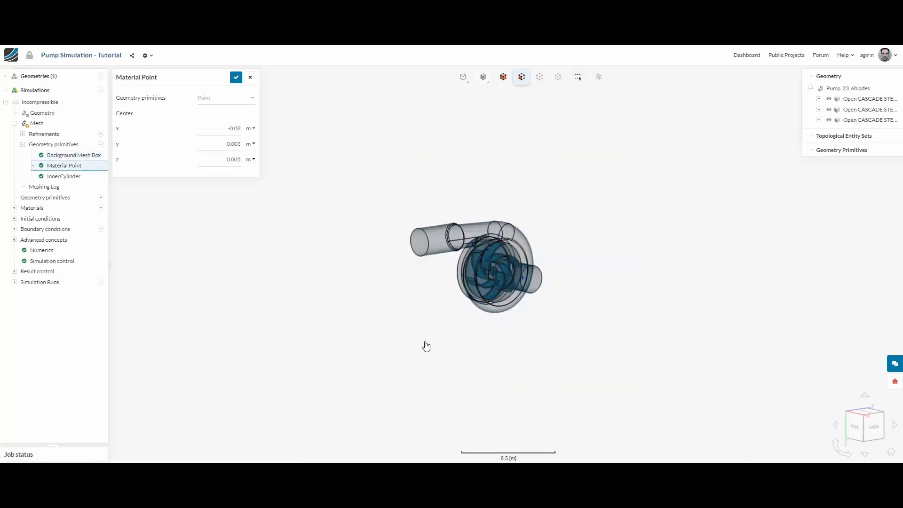
drag(426, 346, 491, 339)
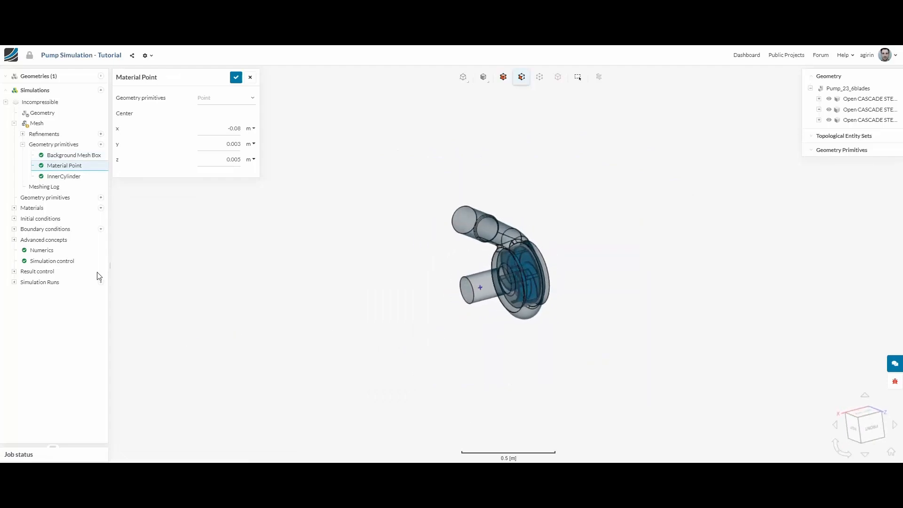
mouse_move(63, 176)
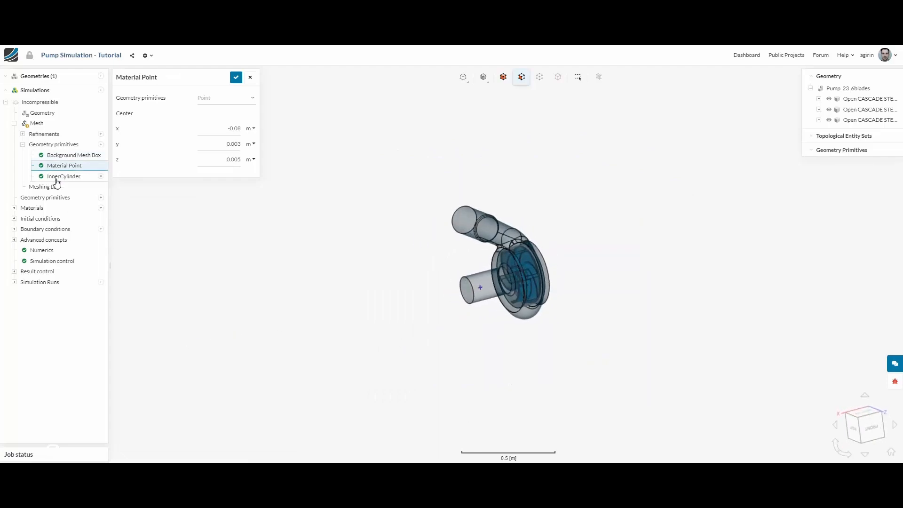
click(63, 176)
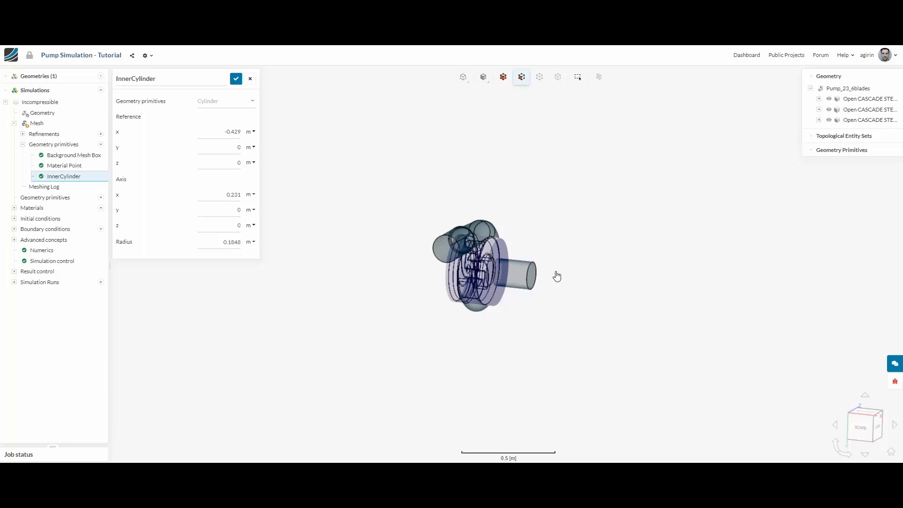
Review Mesh 7's algorithm, 10×10×10 bounding box resolution and mesh quality controls.
click(36, 123)
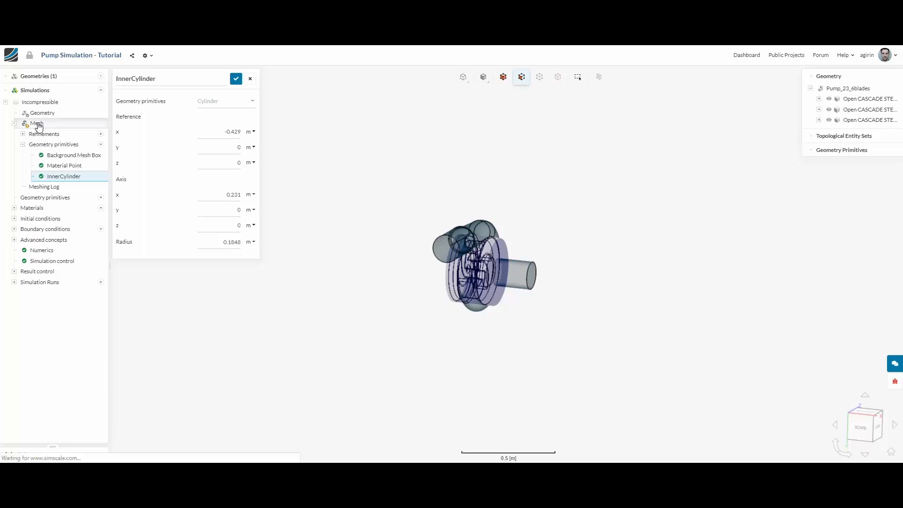
click(36, 124)
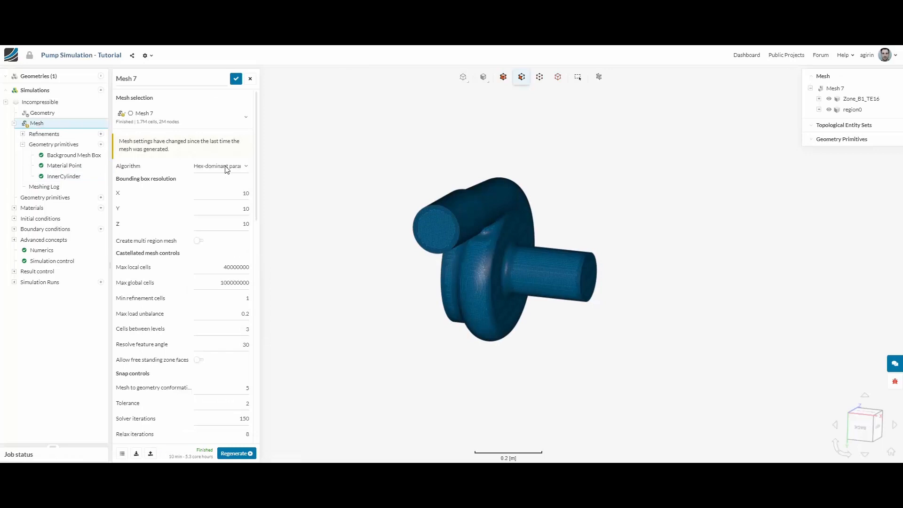
click(221, 165)
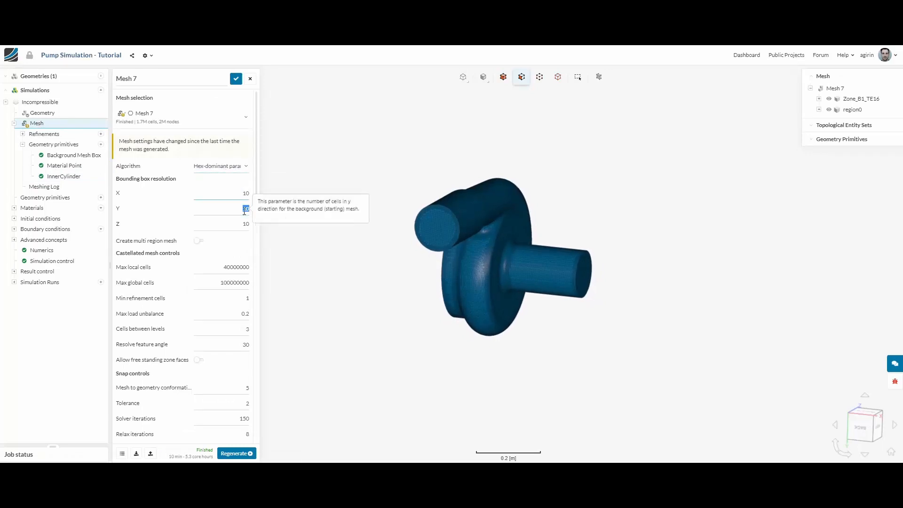
click(245, 224)
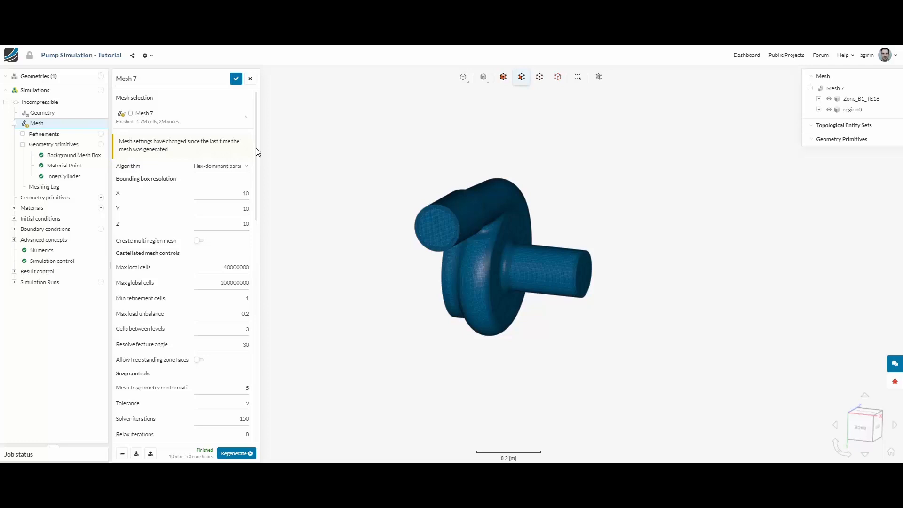
scroll(down, 3)
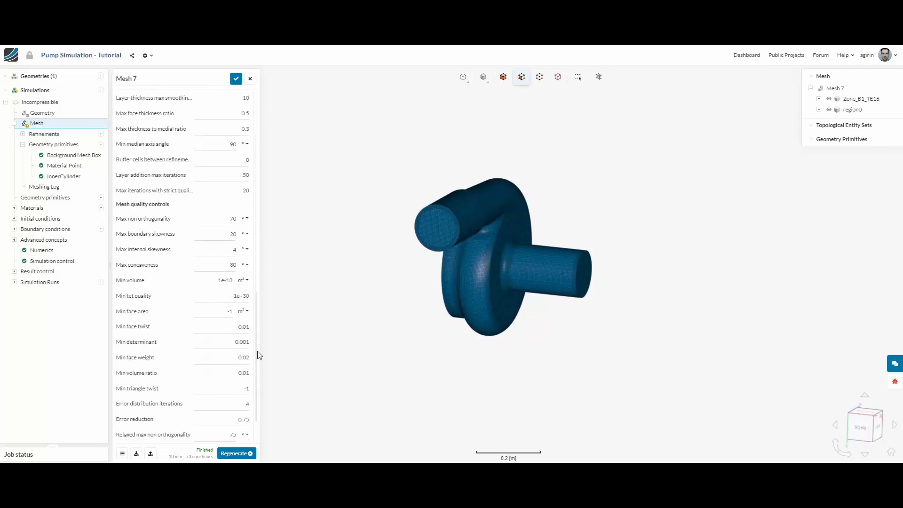
scroll(down, 3)
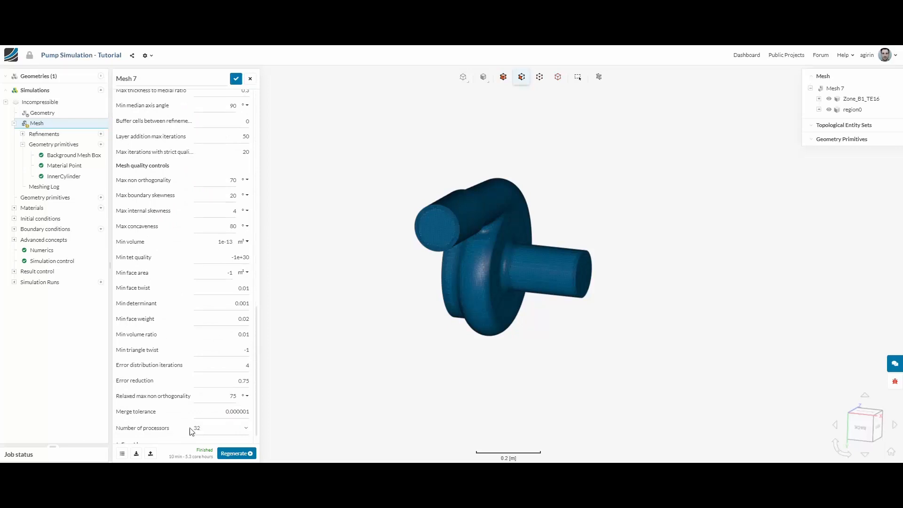
mouse_move(207, 432)
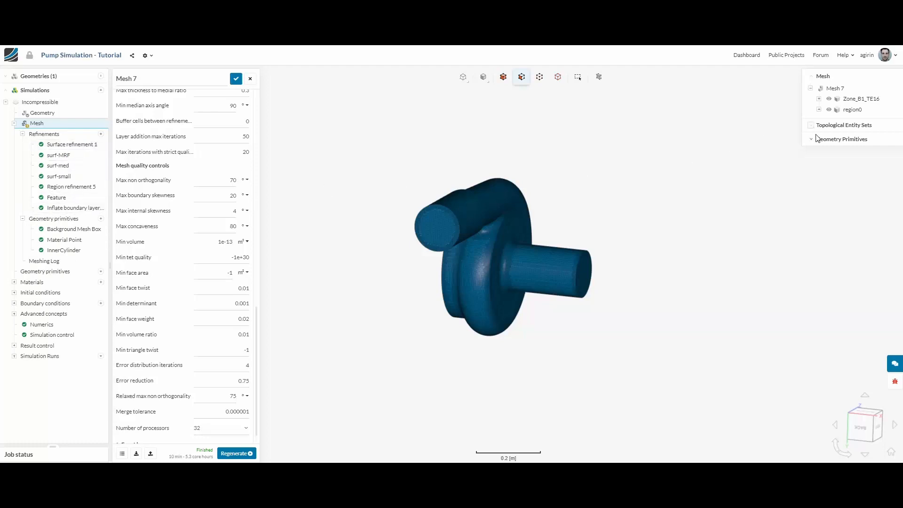
Show the Pump_23_6blades geometry with its entity sets inlet, outlet, mrf and surface groups.
click(812, 139)
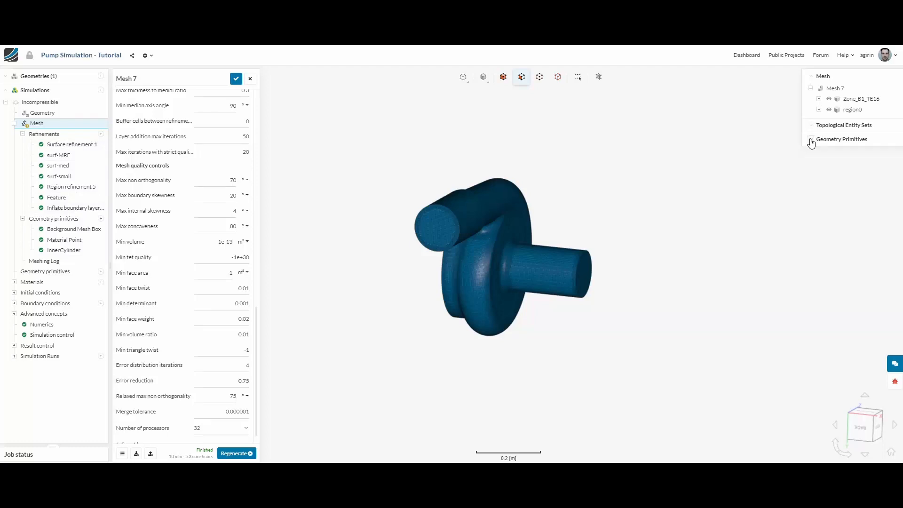
click(812, 139)
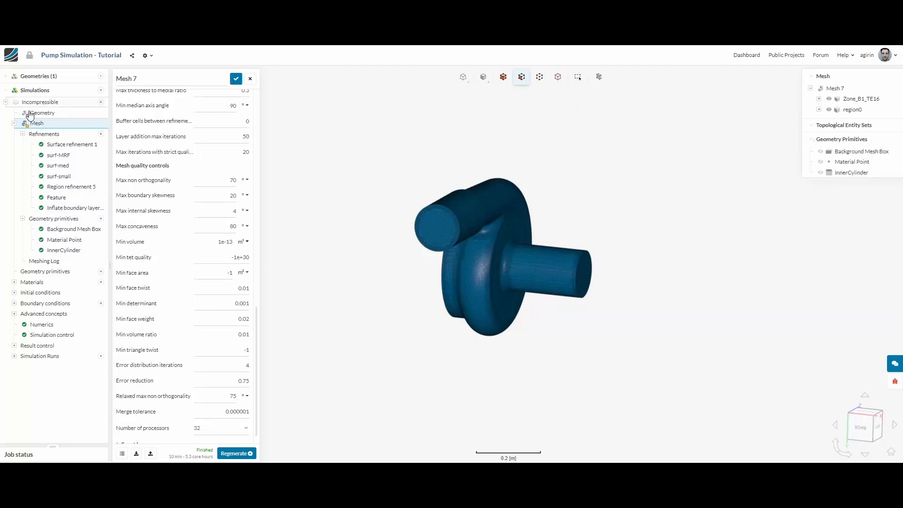
click(42, 112)
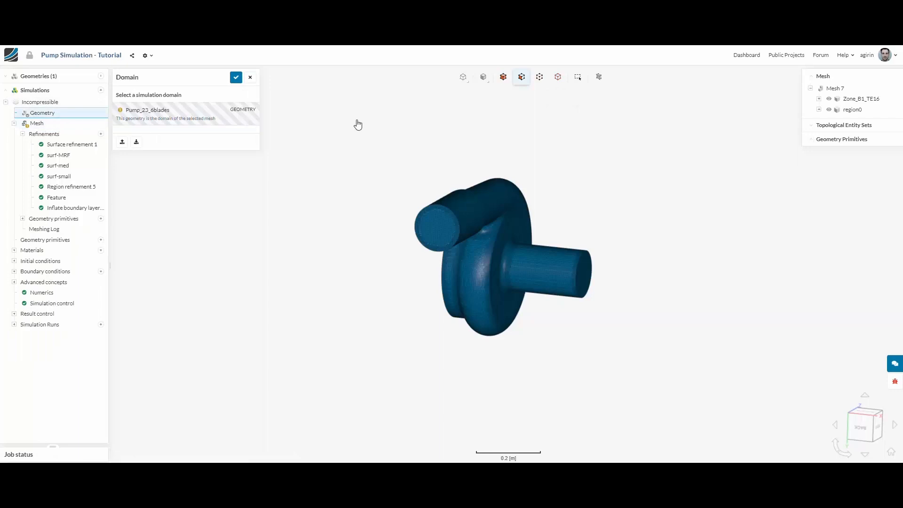
mouse_move(181, 96)
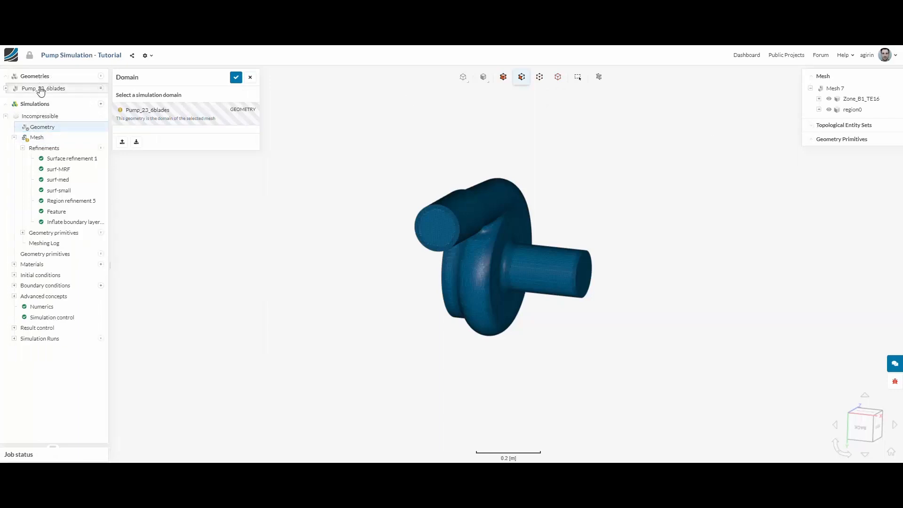
click(44, 88)
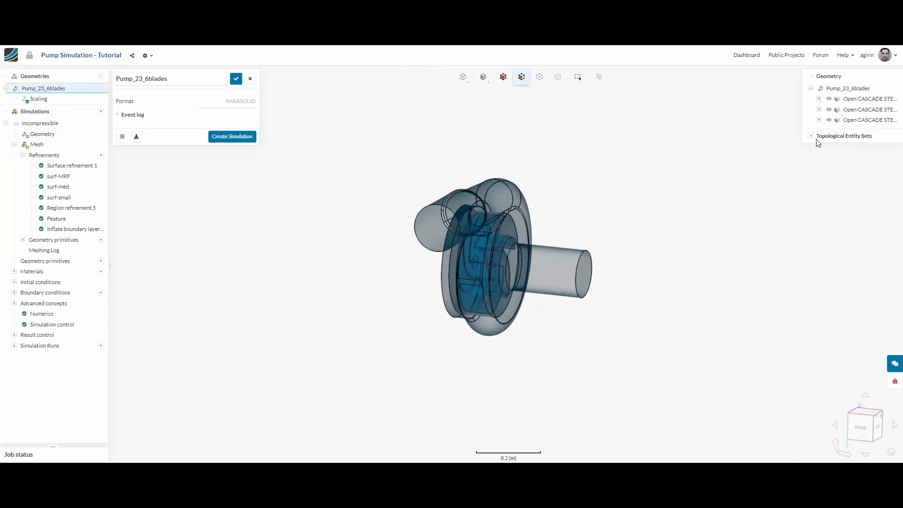
click(812, 135)
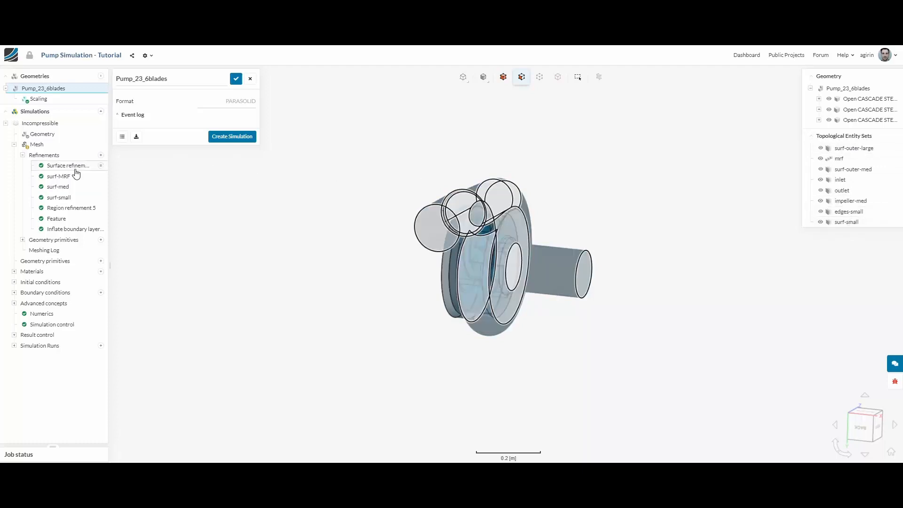
Review refinements surf-outer-large, surf-MRF, surf-med and surf-small with their assigned faces.
click(68, 166)
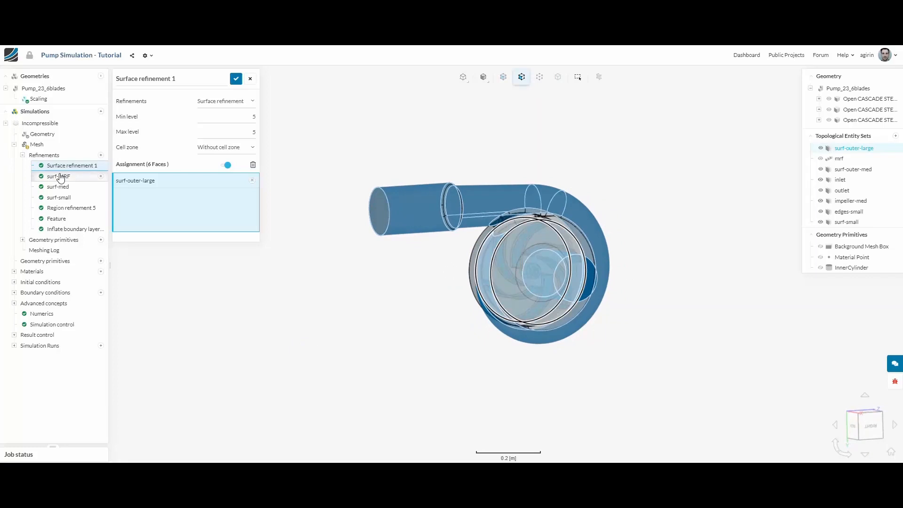
click(59, 176)
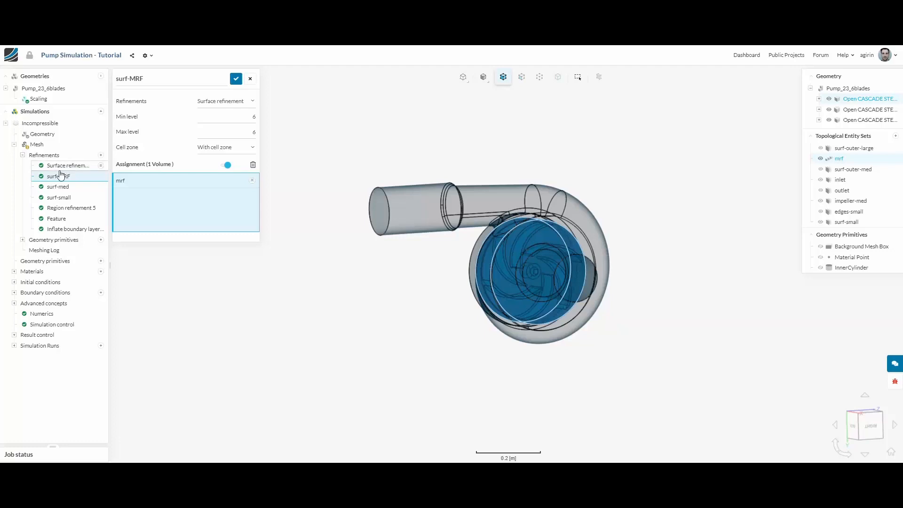
click(58, 187)
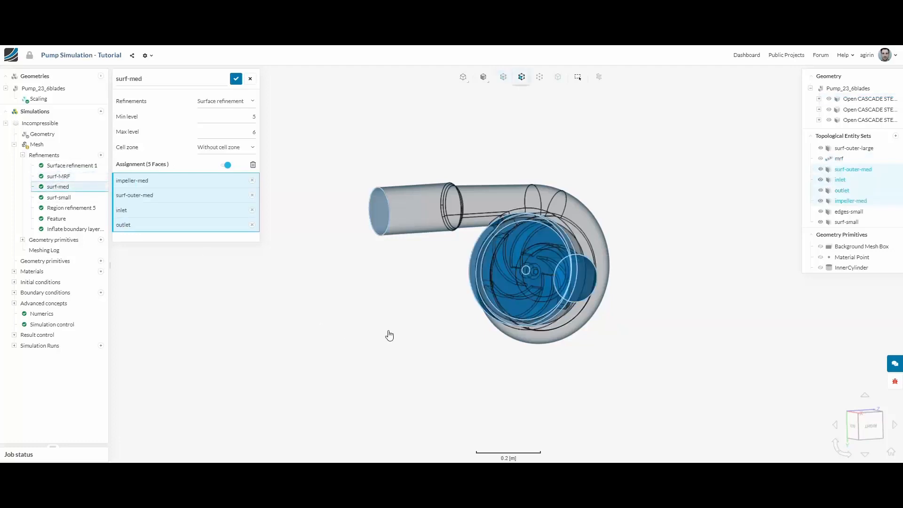
drag(389, 335, 399, 338)
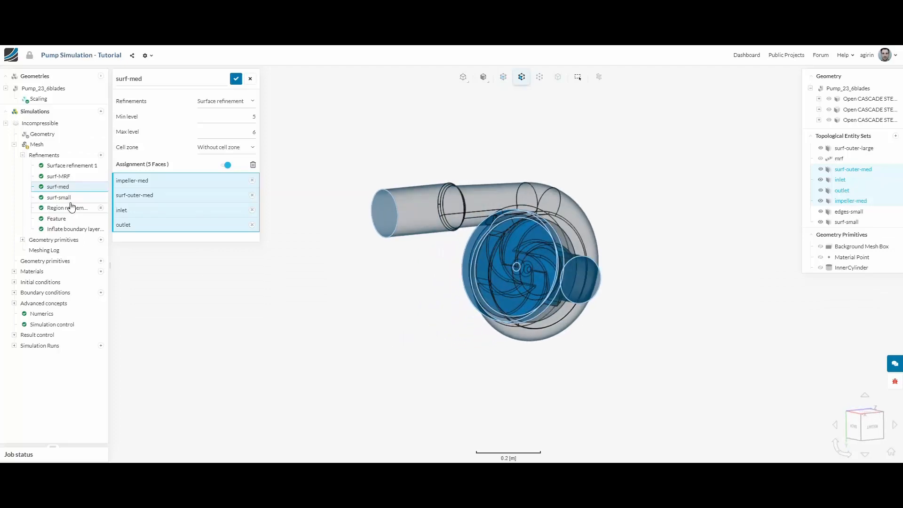
click(58, 197)
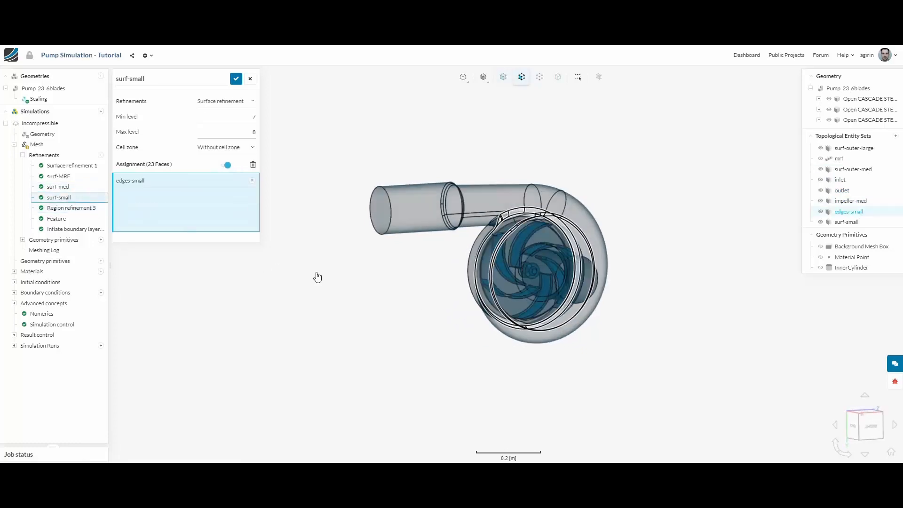
click(71, 207)
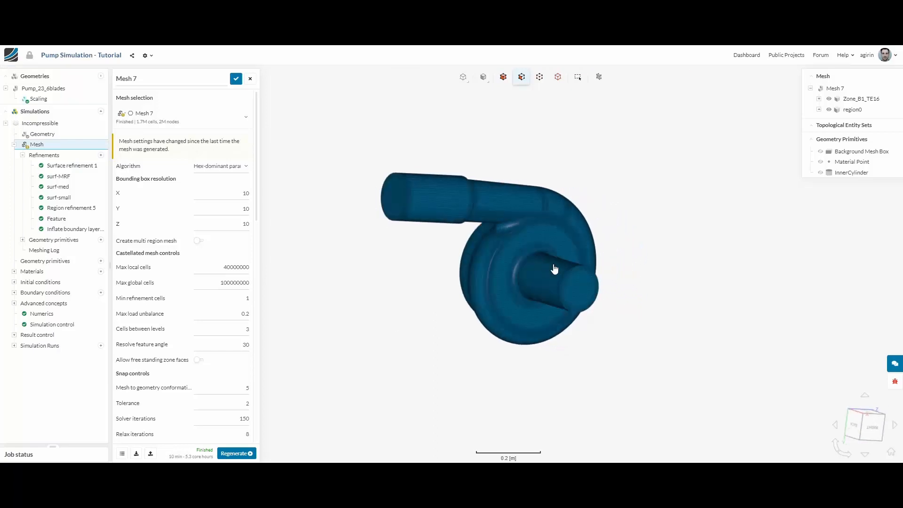
Hide Zone_B1_TE16 on the Mesh 7 pump mesh to expose the impeller blades.
drag(553, 269, 510, 402)
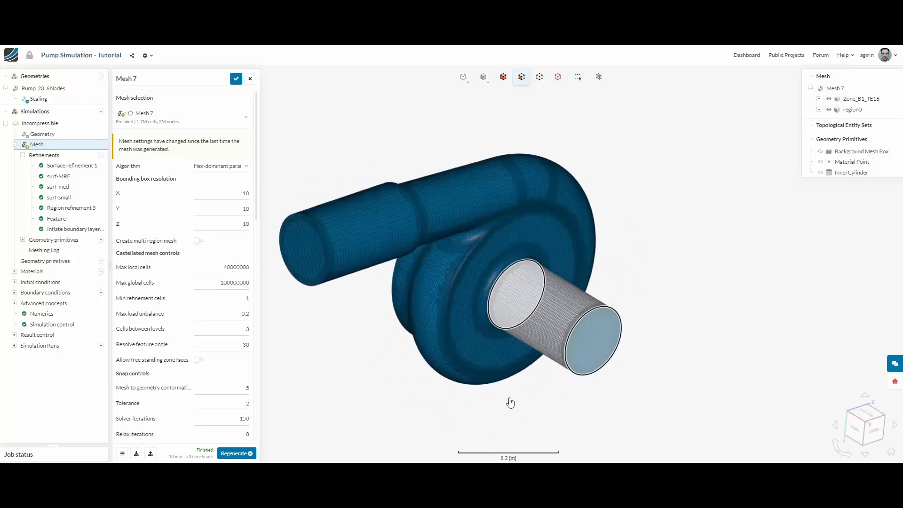
drag(510, 402, 552, 375)
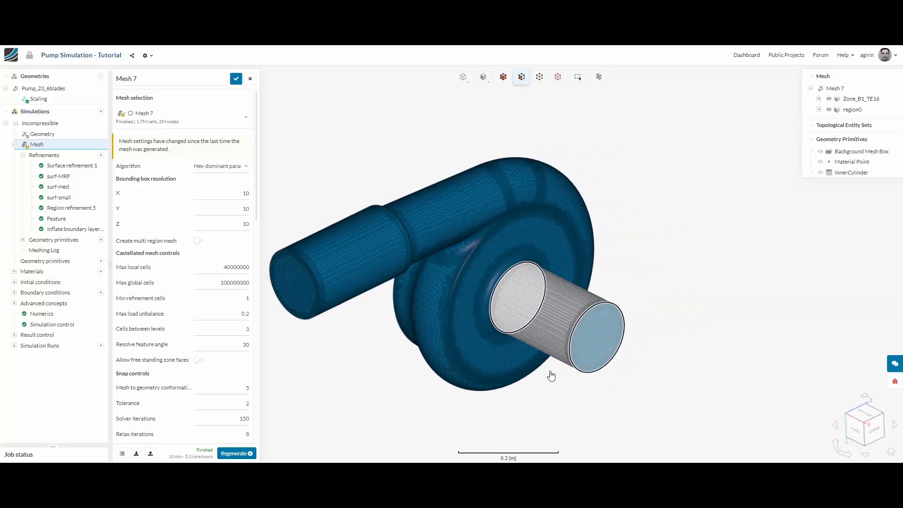
drag(552, 375, 564, 337)
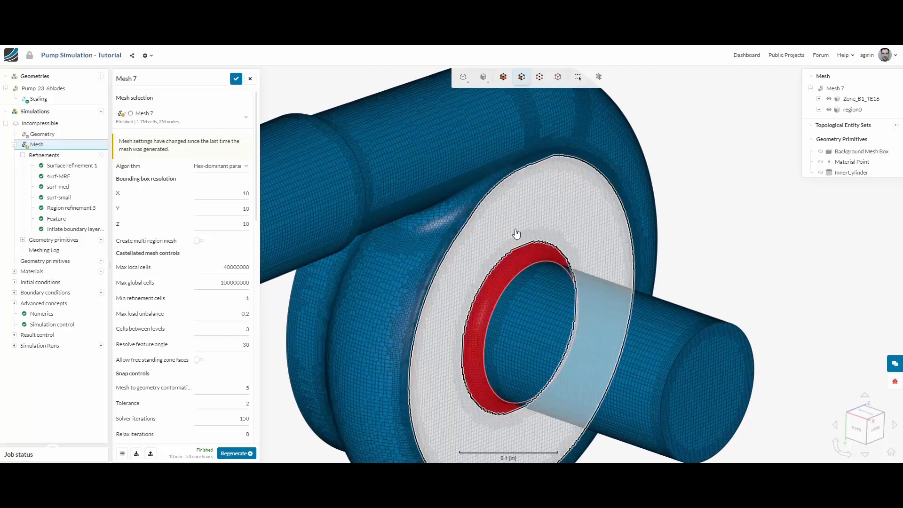
right_click(516, 233)
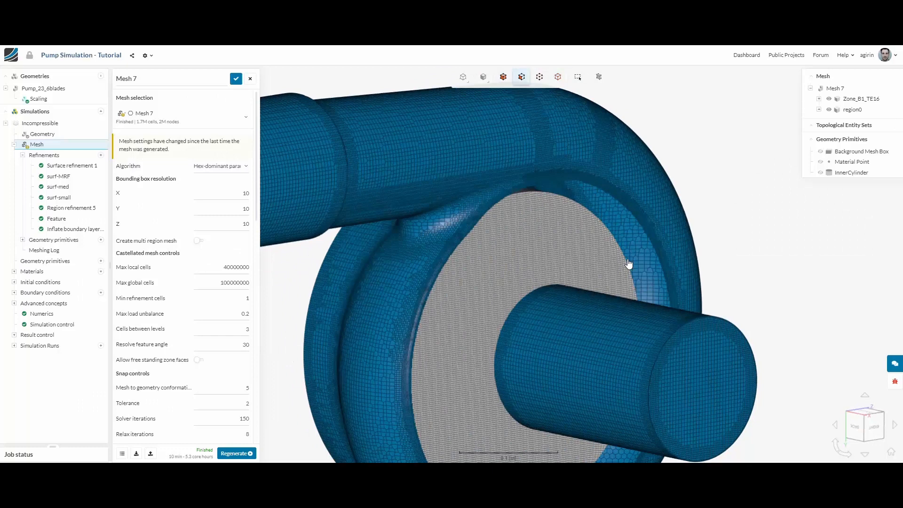
right_click(630, 263)
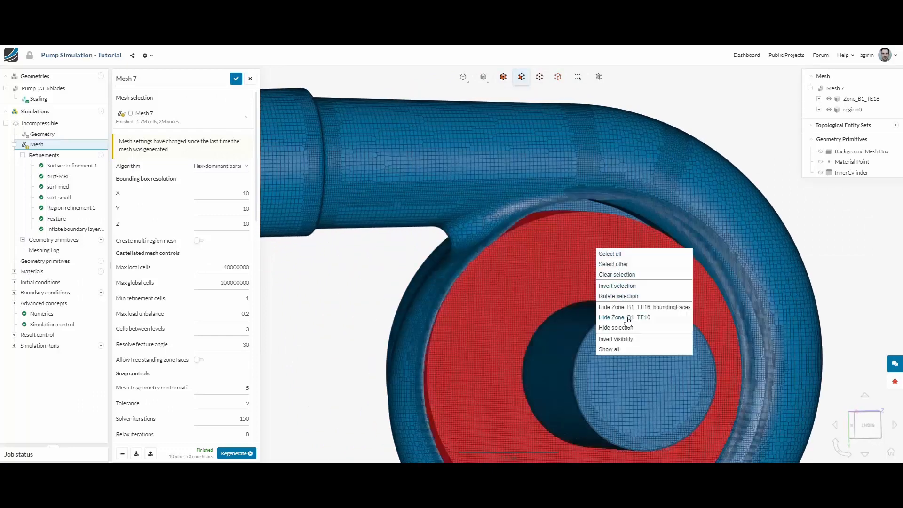
click(625, 317)
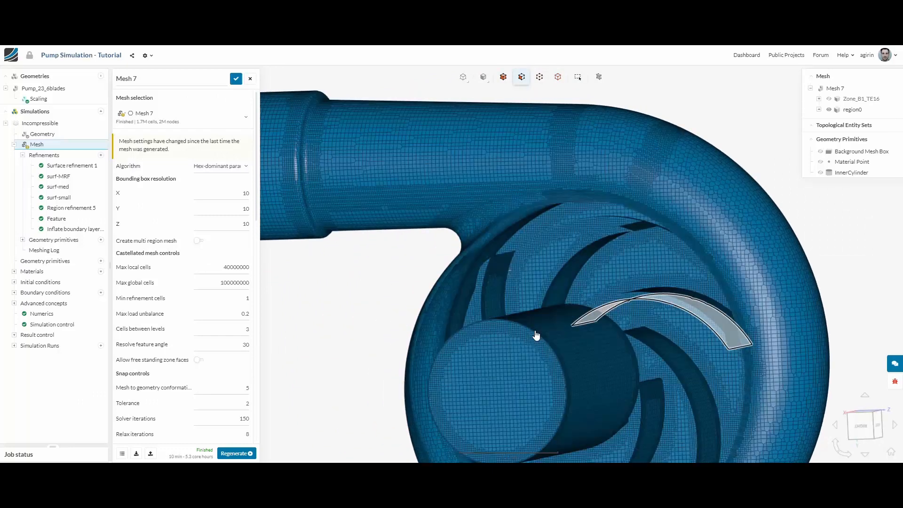
drag(535, 335, 405, 288)
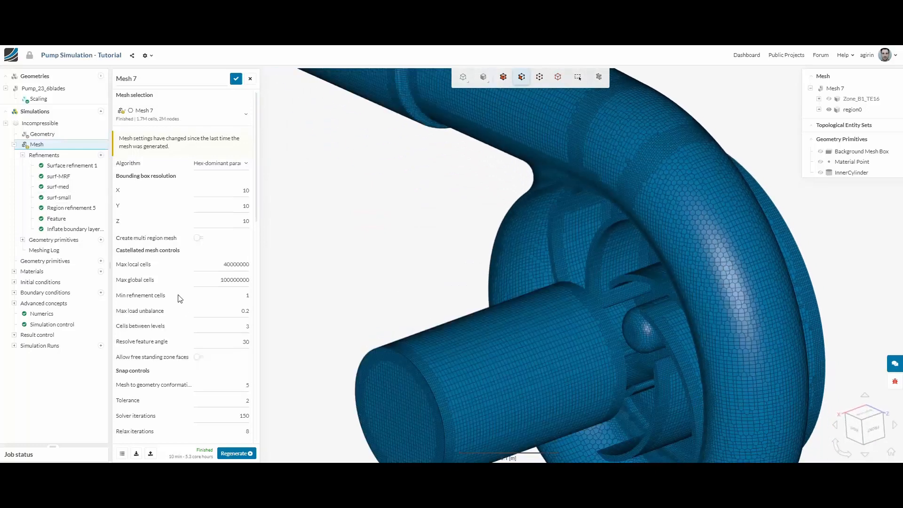
Check the Mesh 7 event log (~2.05M nodes, 1.69M volumes) and collapse the Mesh tree node.
scroll(down, 3)
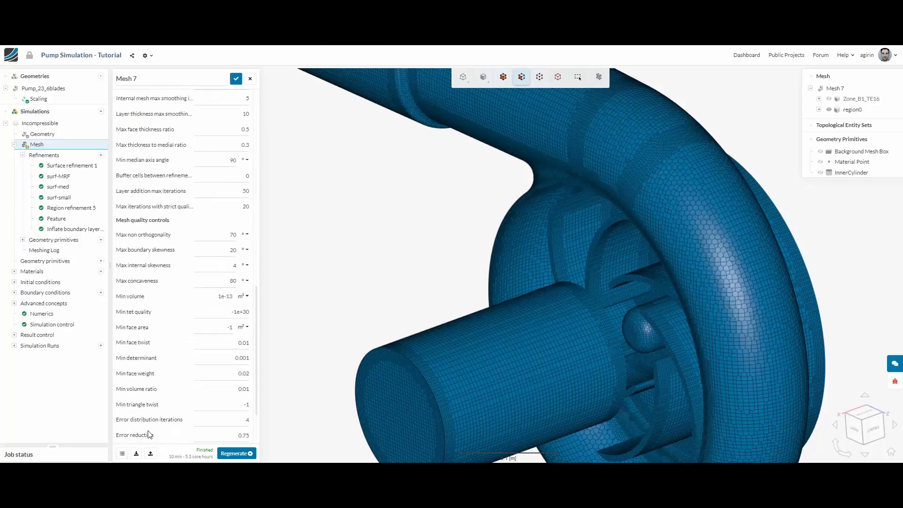
scroll(down, 3)
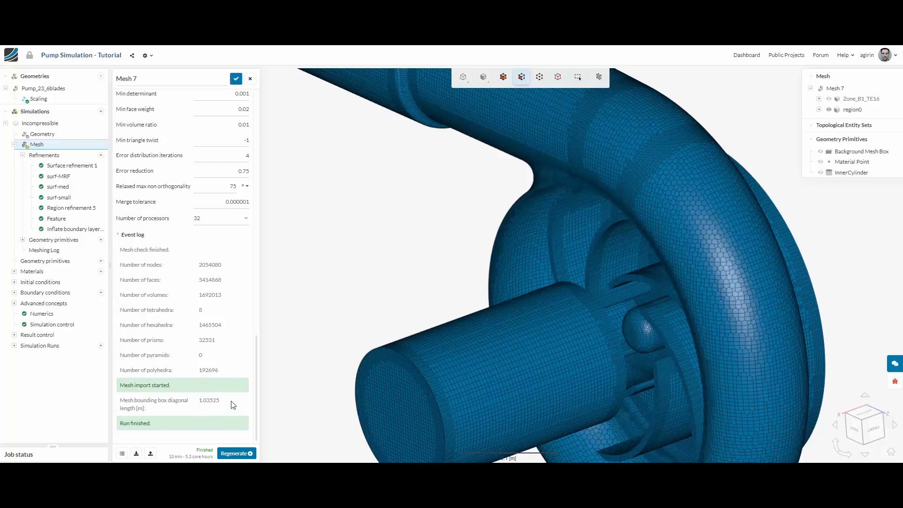
double_click(210, 265)
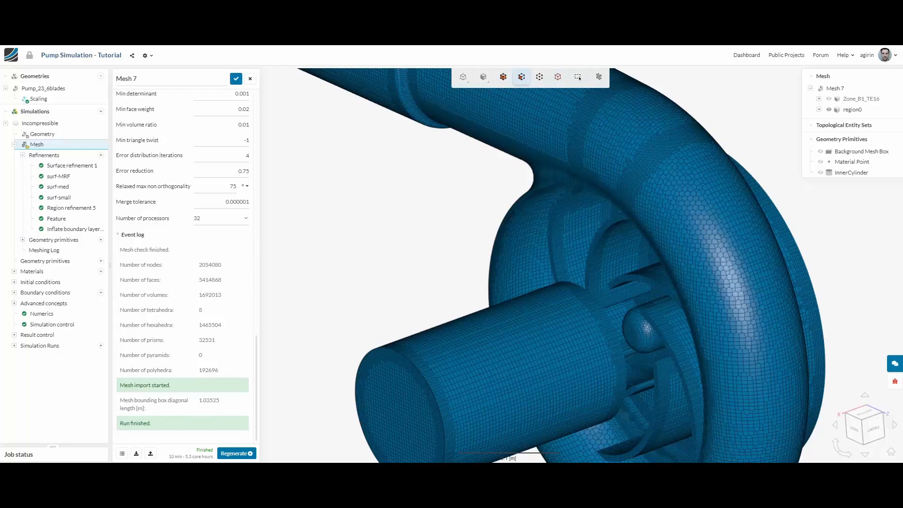
click(21, 156)
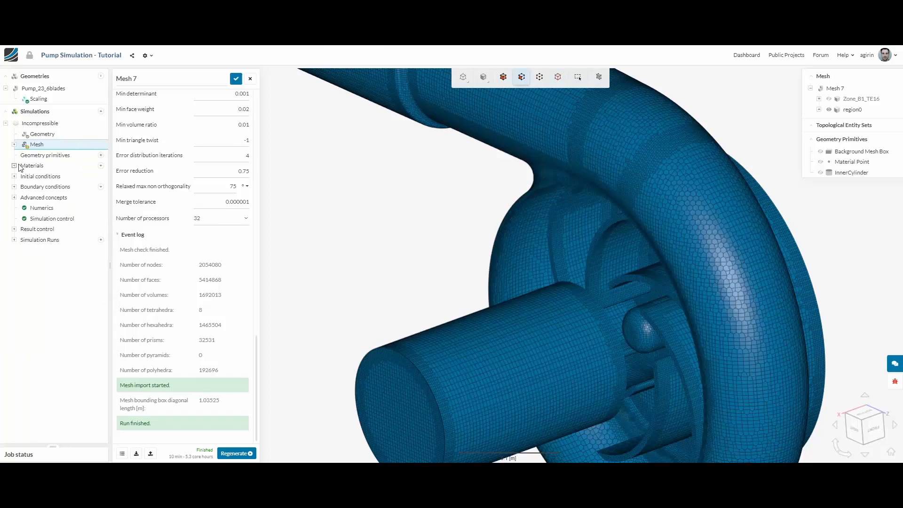
Review the Water material on two volumes and Velocity inlet 1's 0.12 m³/s flow rate.
click(14, 165)
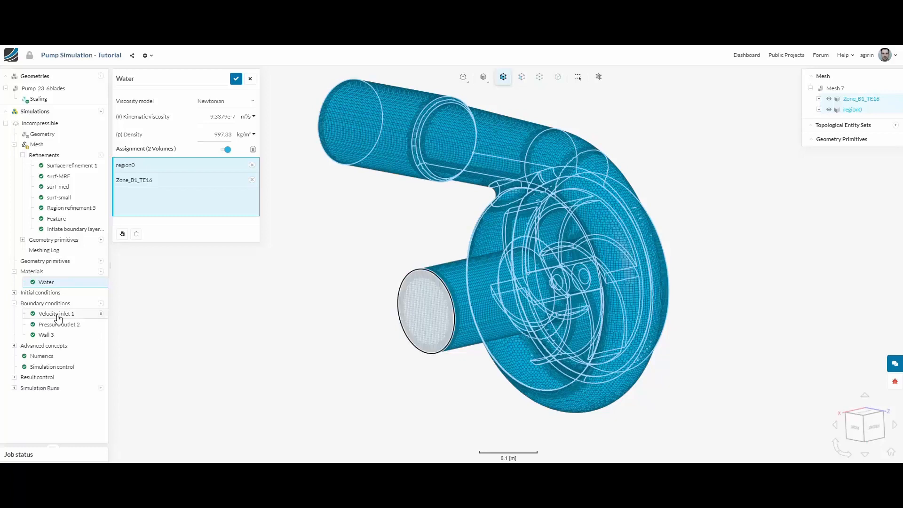
click(56, 313)
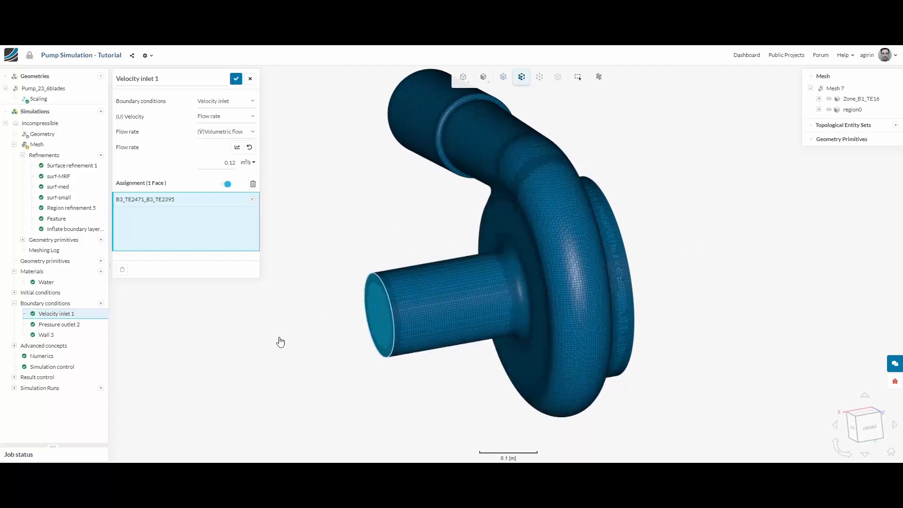
Review Pressure outlet 2 at 0 Pa, no-slip Wall 3 and the 157 rad/s MRF rotating zone.
click(58, 324)
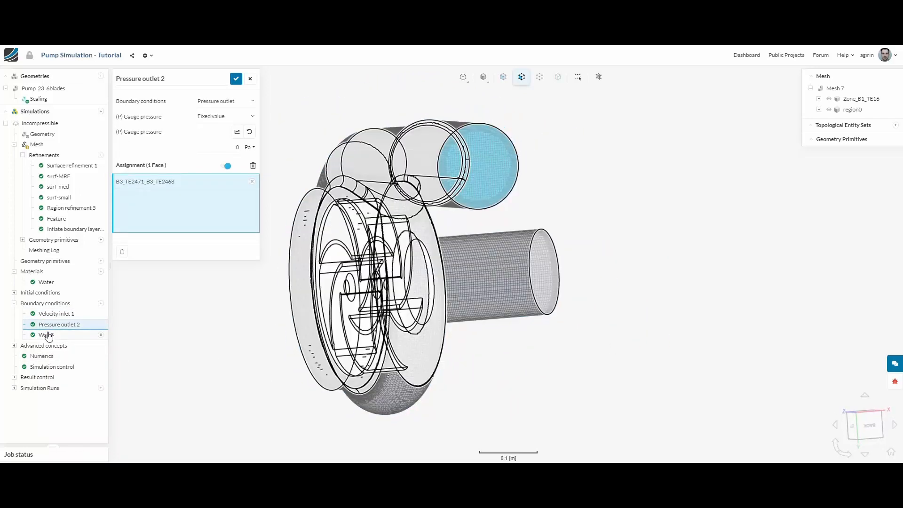
click(45, 335)
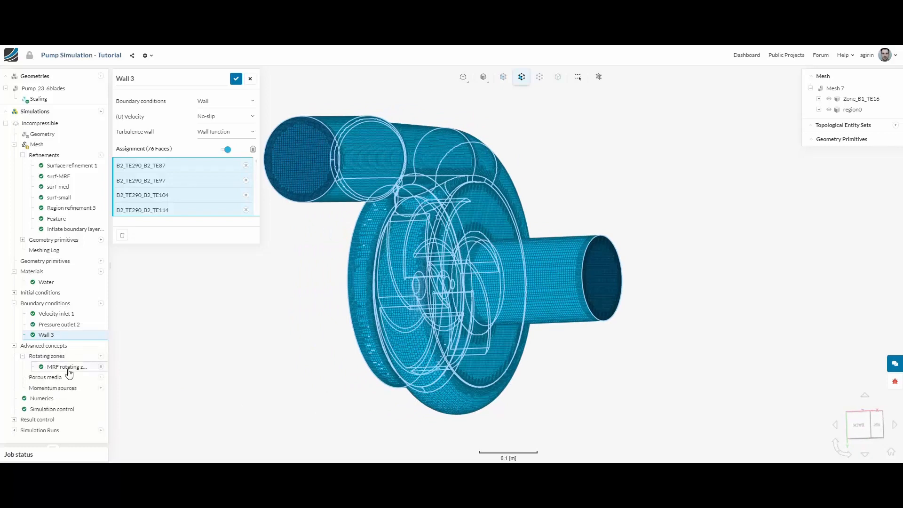
click(65, 367)
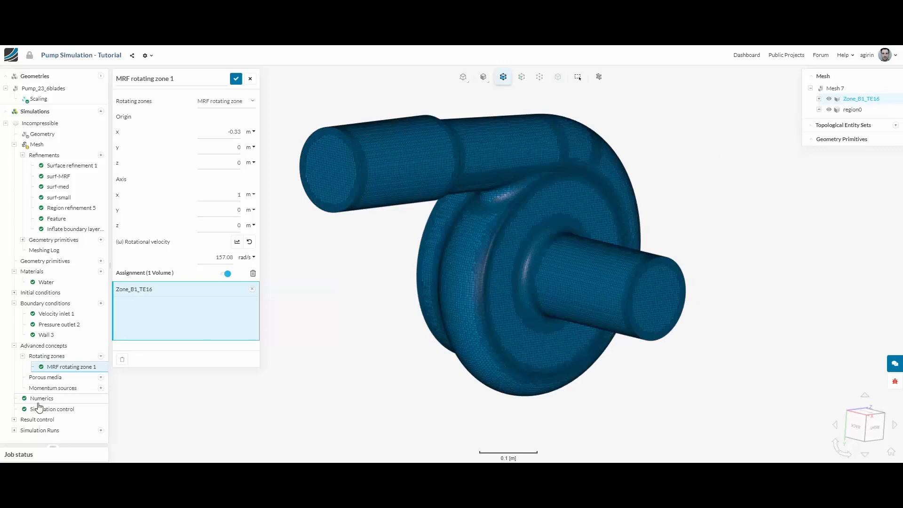
Review the Numerics relaxation factors, tolerances and solvers, then move to Simulation control.
click(42, 398)
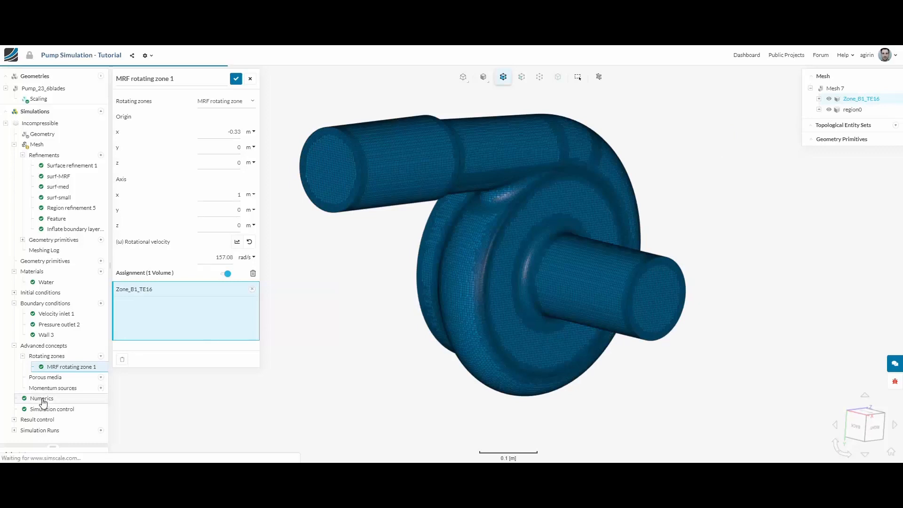
click(40, 398)
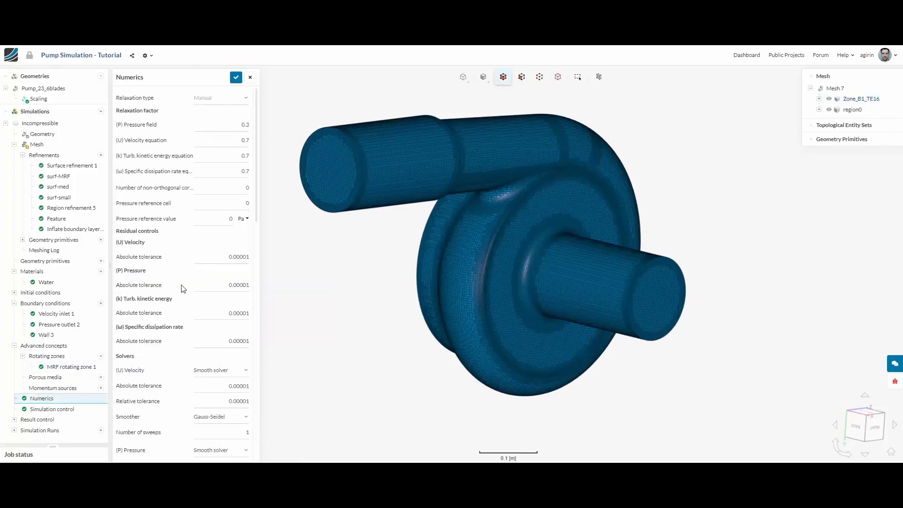
scroll(down, 3)
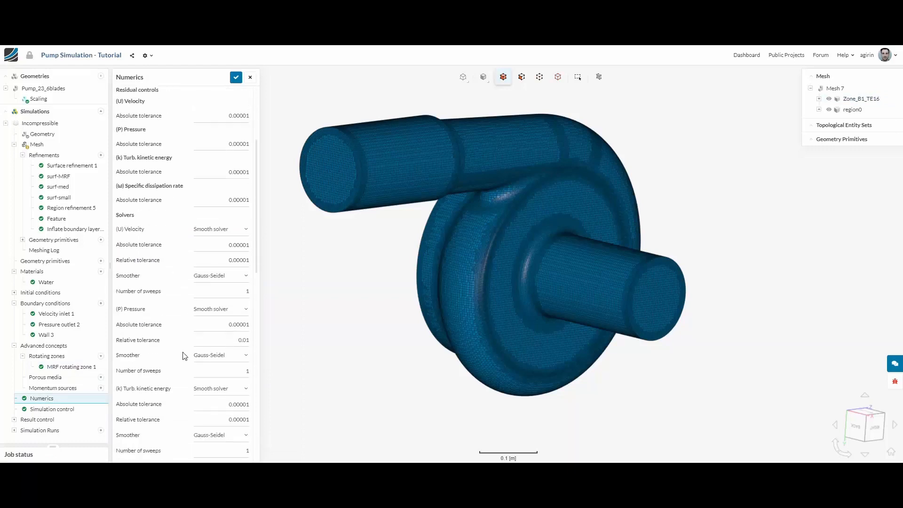
mouse_move(212, 313)
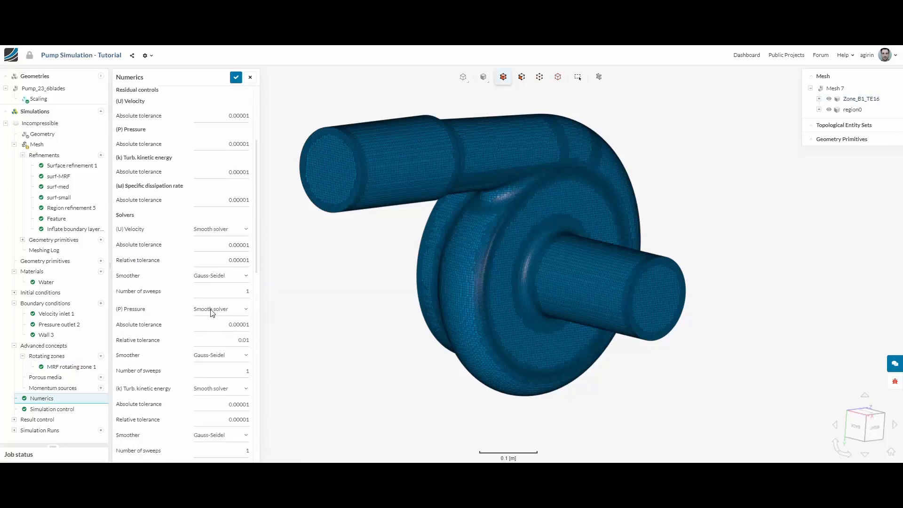
scroll(down, 3)
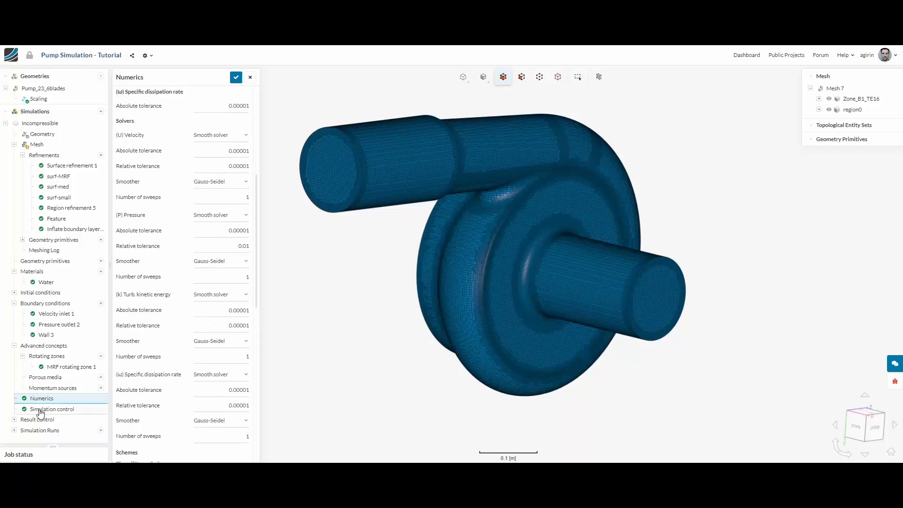
click(51, 409)
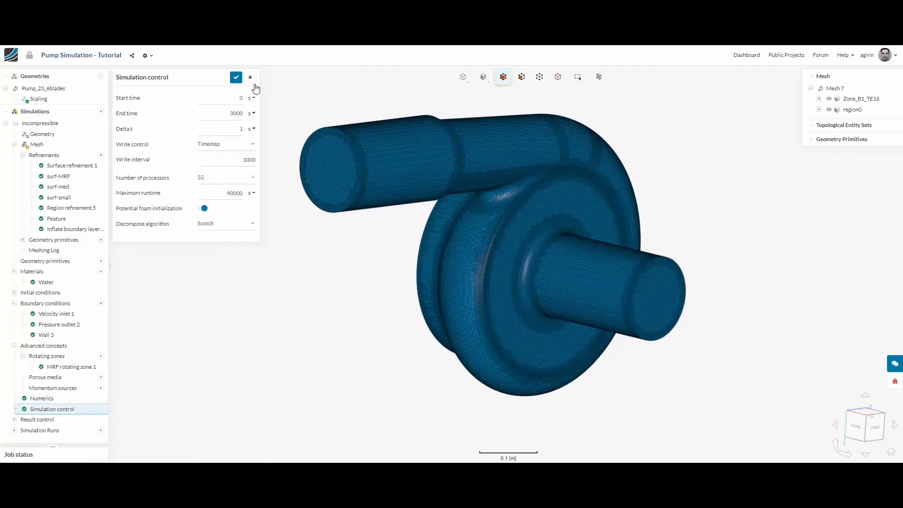
mouse_move(249, 146)
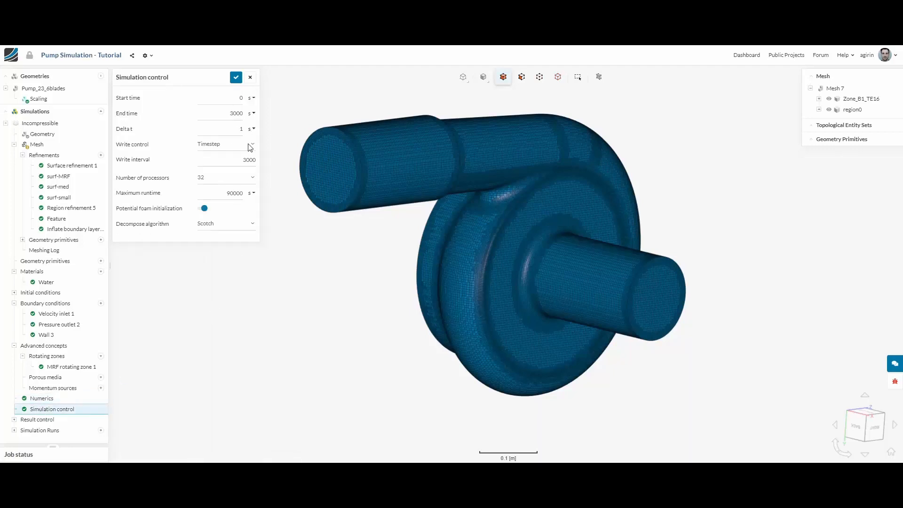
Keep 32 processors in Simulation control, save it, and expand Result control.
click(225, 178)
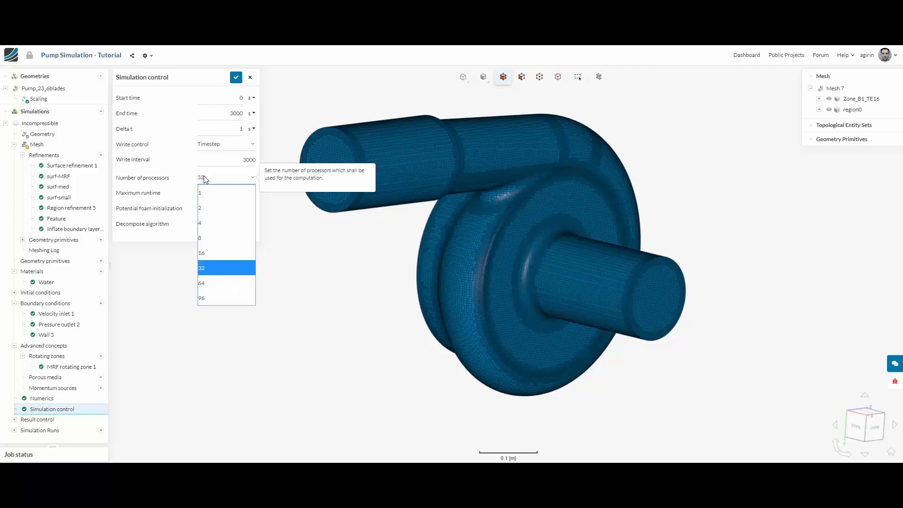
click(225, 269)
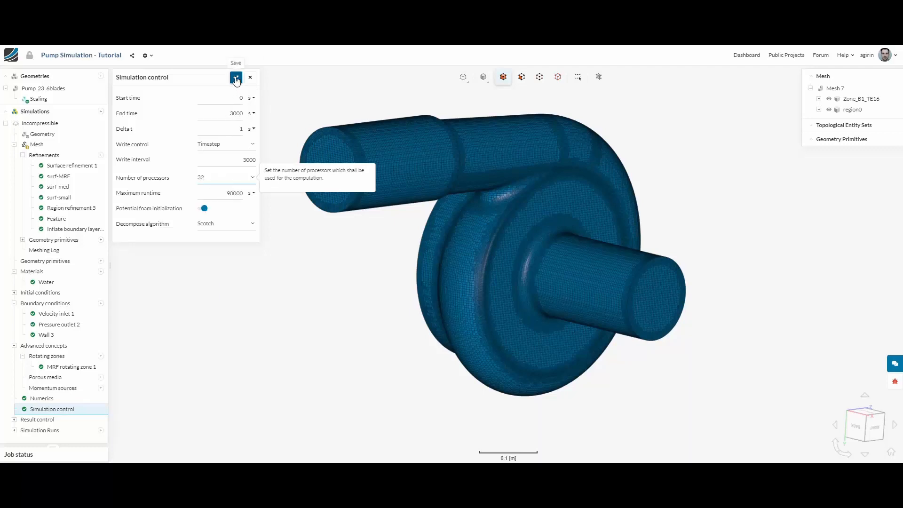
click(251, 76)
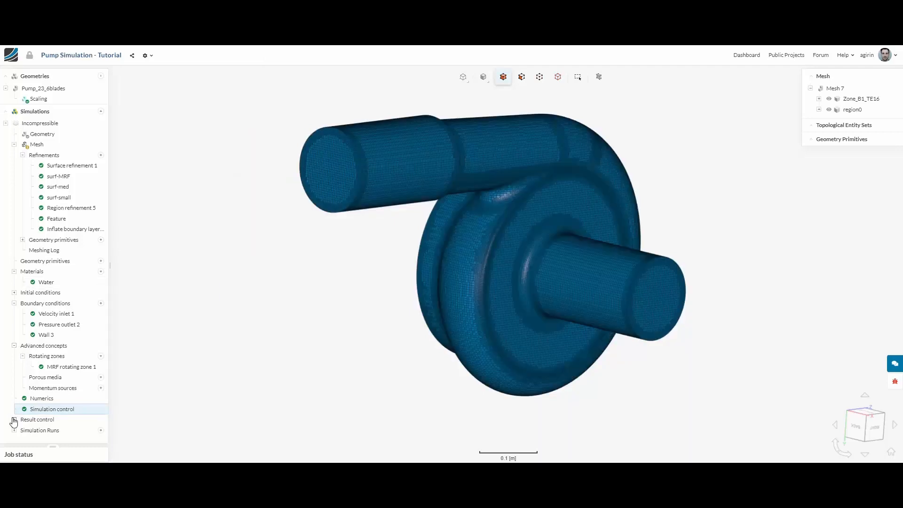
click(14, 420)
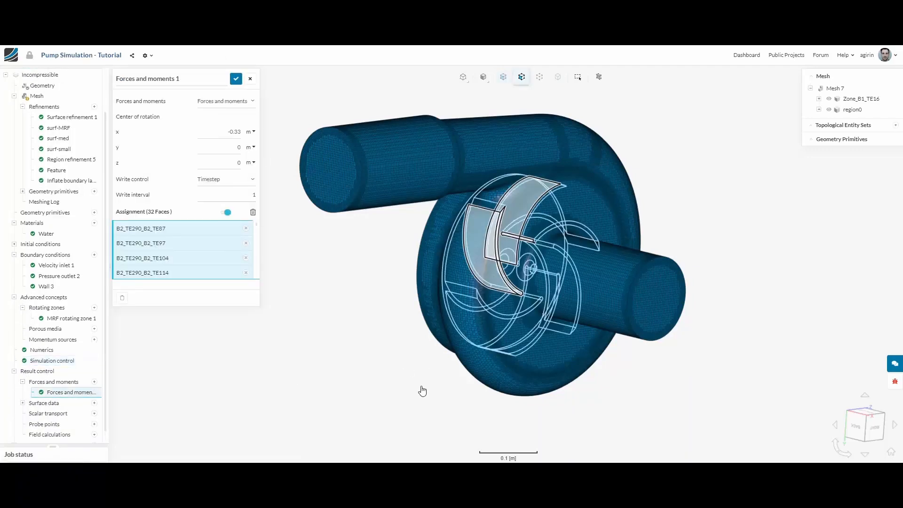
Inspect the 32 blade faces of Forces and moments 1 from several angles, then expand Surface data.
drag(519, 260, 460, 354)
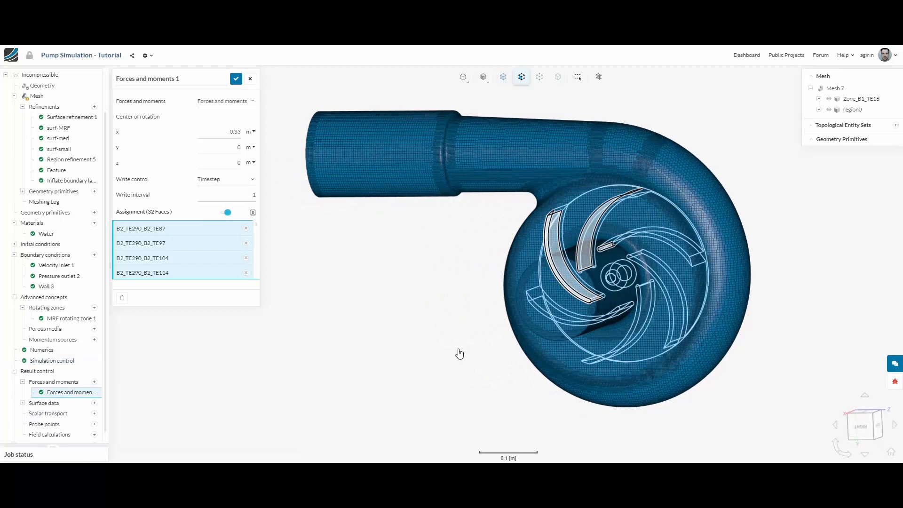
drag(460, 353, 542, 338)
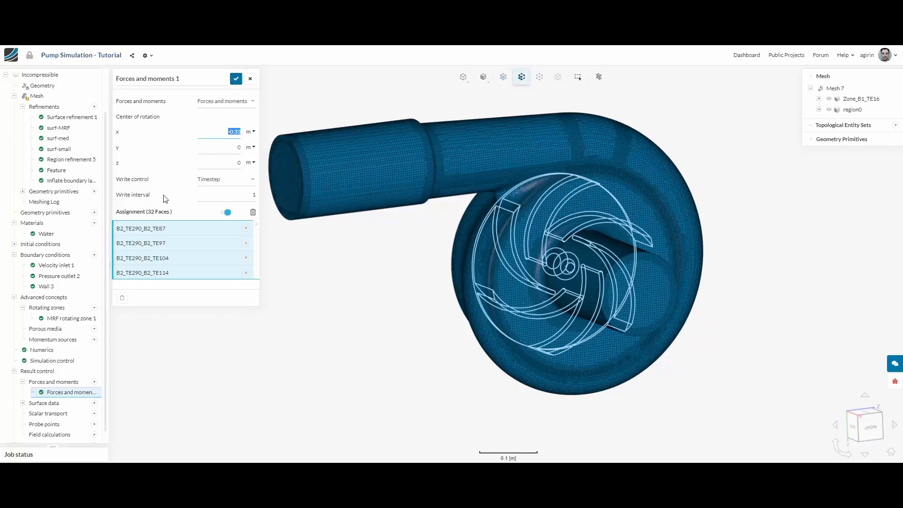
click(235, 78)
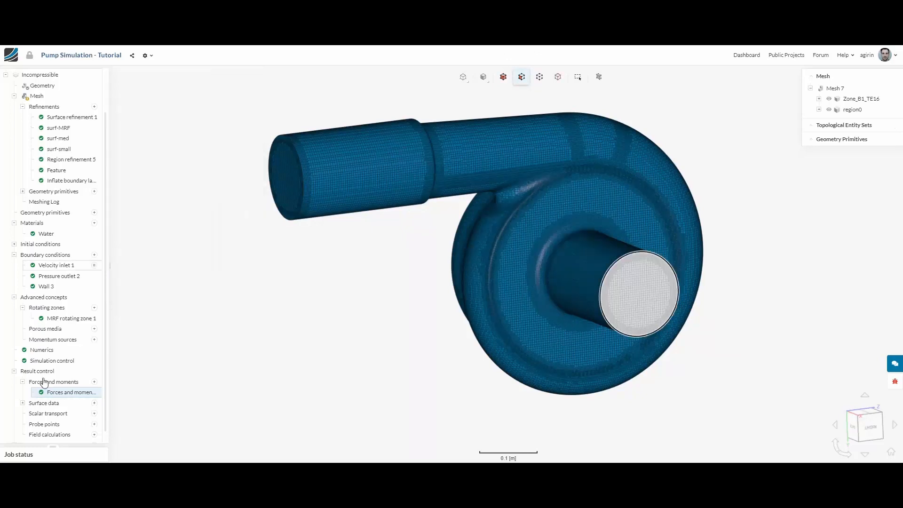
click(44, 403)
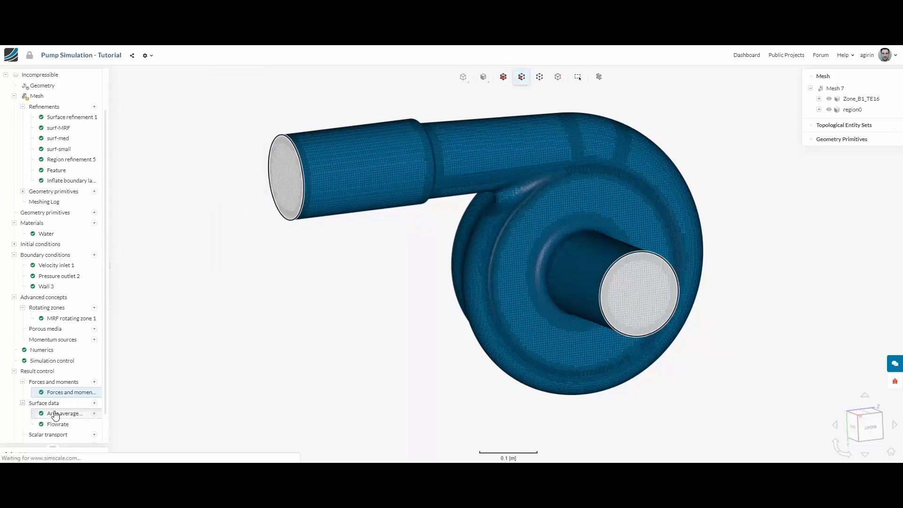
Review the Area average 1 and Flowrate outputs on inlet and outlet faces, then open Run 1.
click(65, 413)
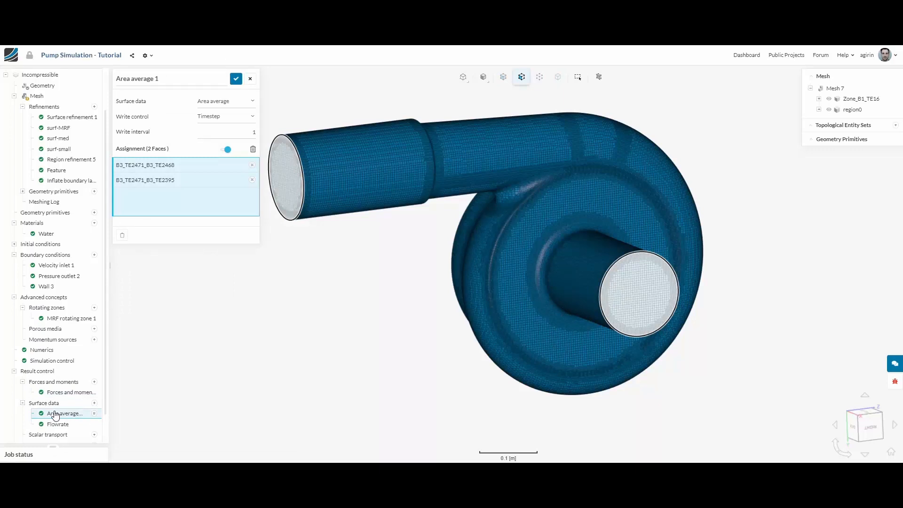
click(58, 425)
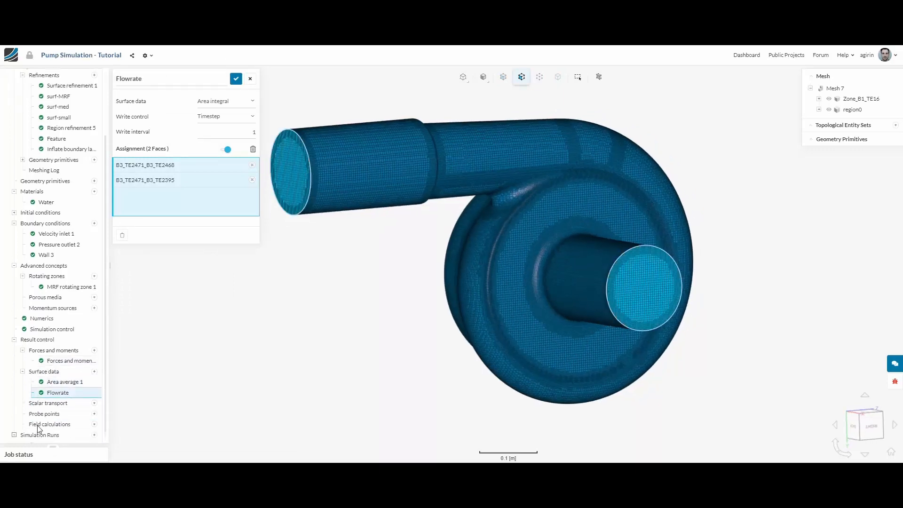
click(48, 434)
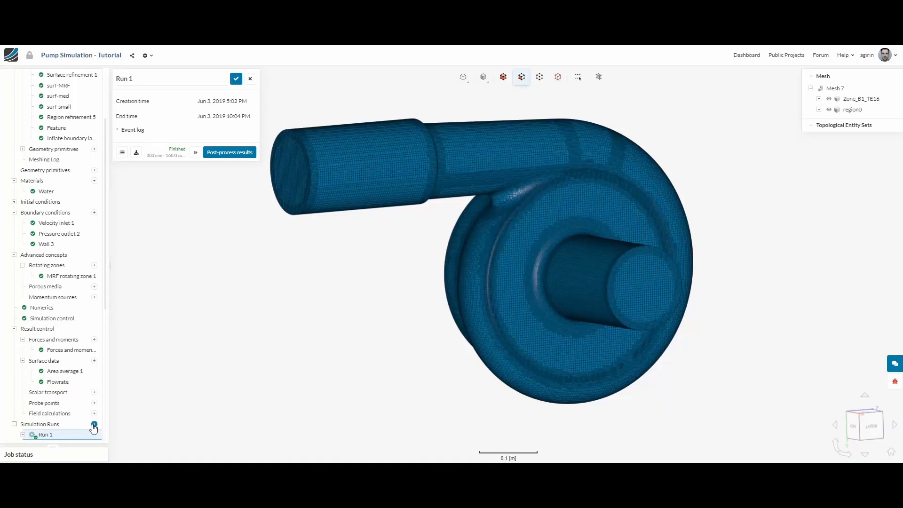
click(94, 424)
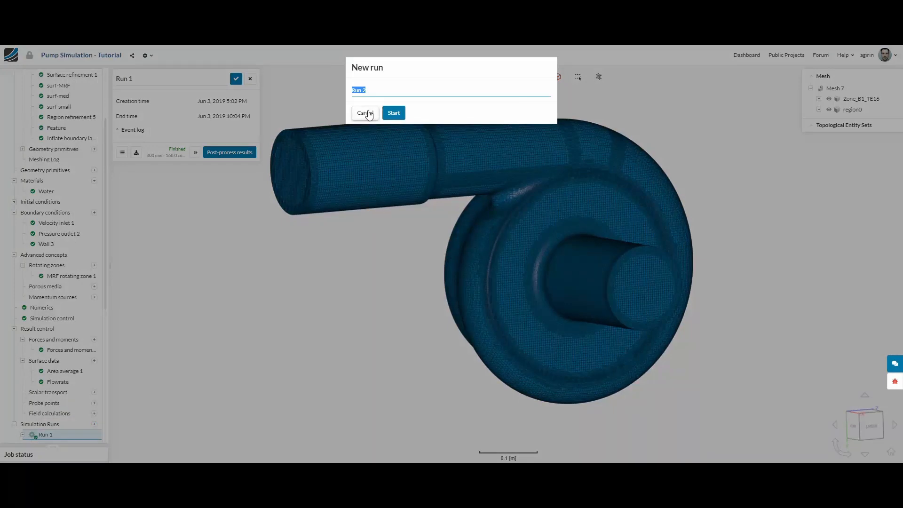
click(364, 112)
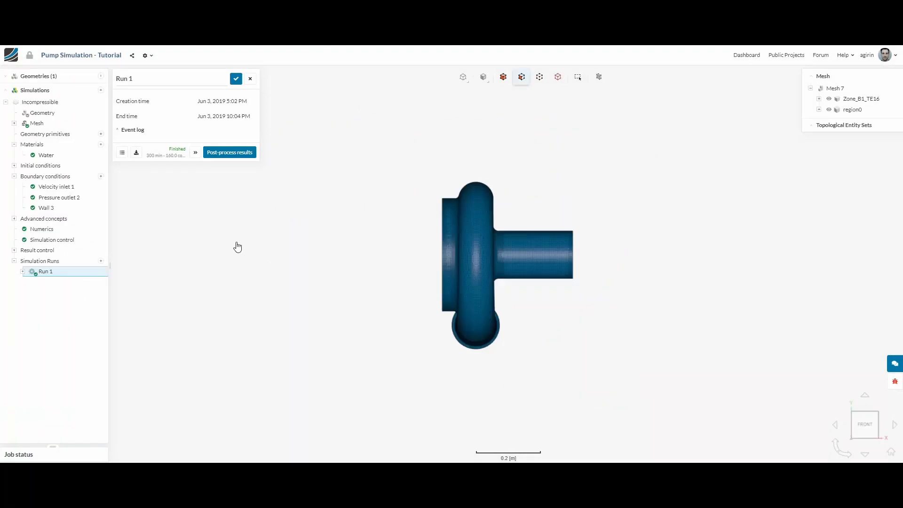
Show the Velocity Contour Z cutting plane in Run 1's post-processing results.
click(22, 271)
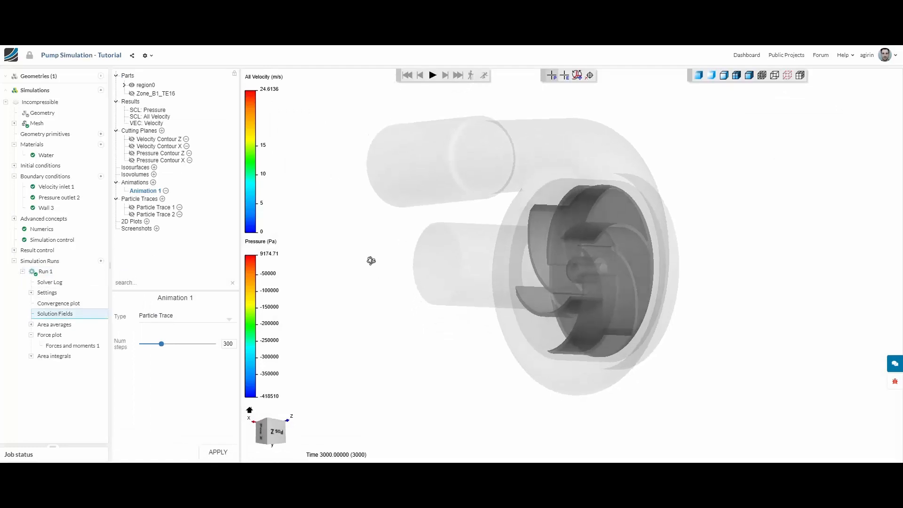
drag(372, 261, 684, 268)
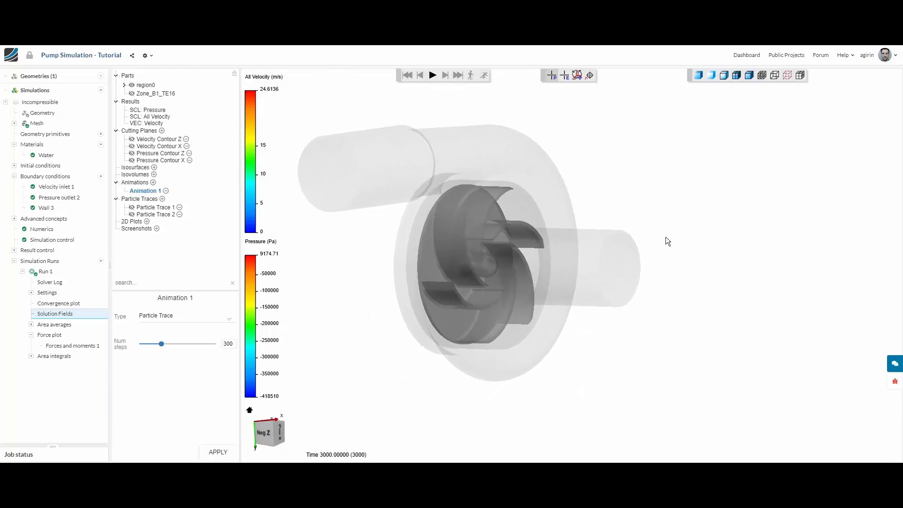
click(160, 139)
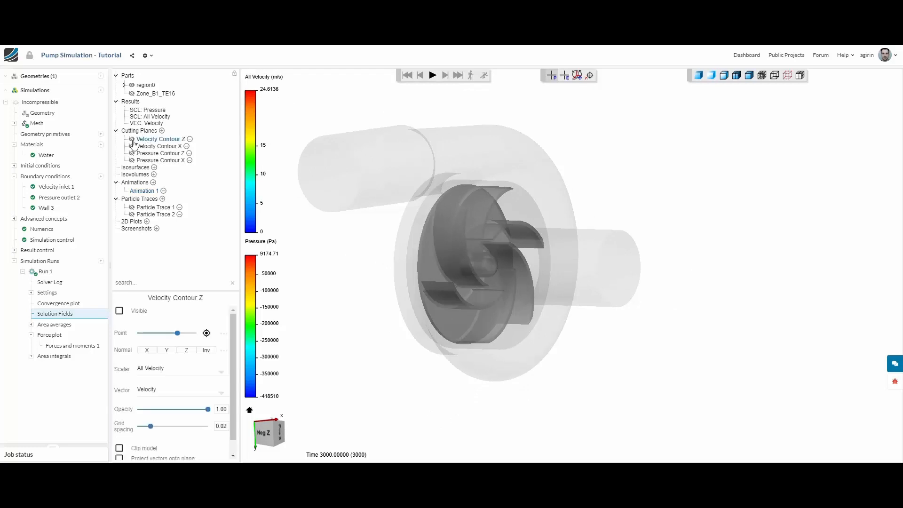
click(119, 310)
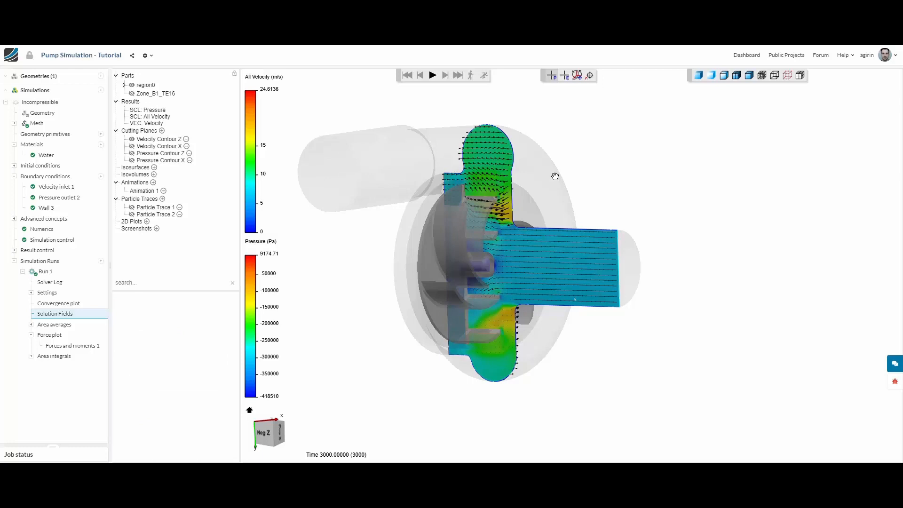
Orbit the pump to inspect the velocity vectors and contours from different sides.
drag(555, 176, 663, 208)
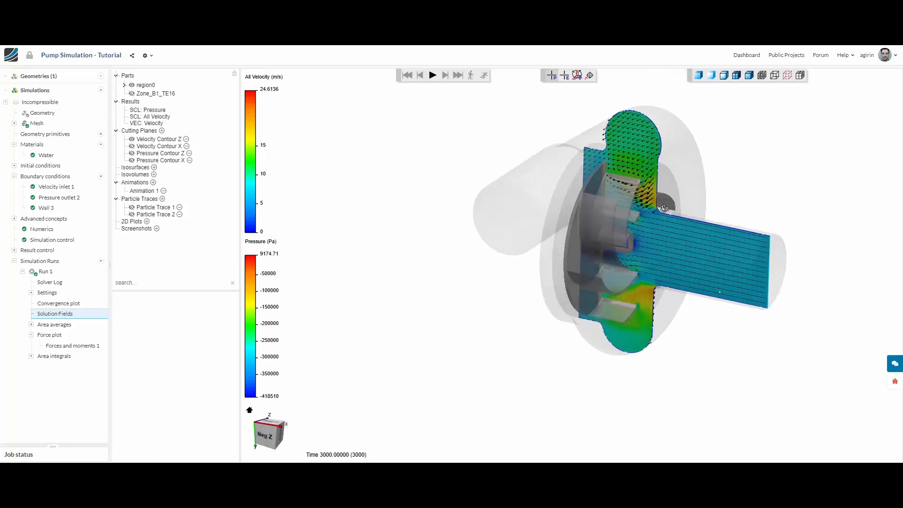
drag(664, 209, 660, 329)
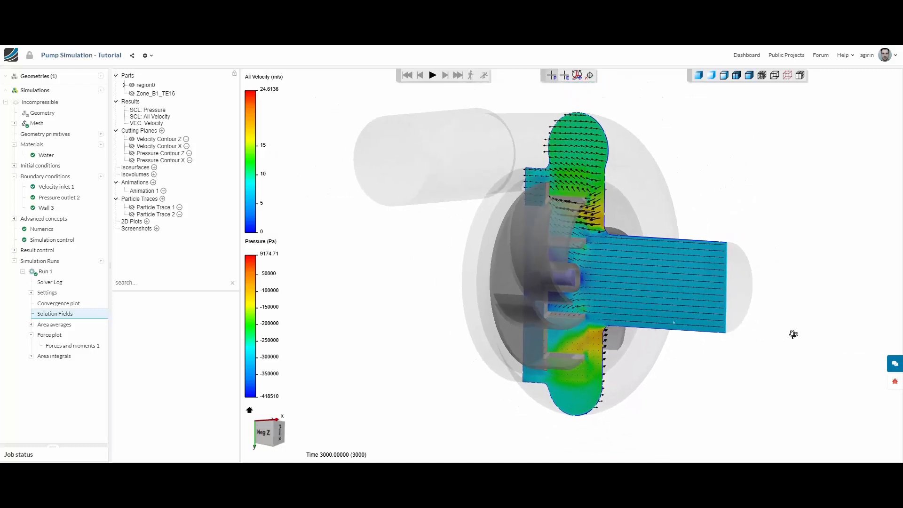
drag(793, 334, 429, 335)
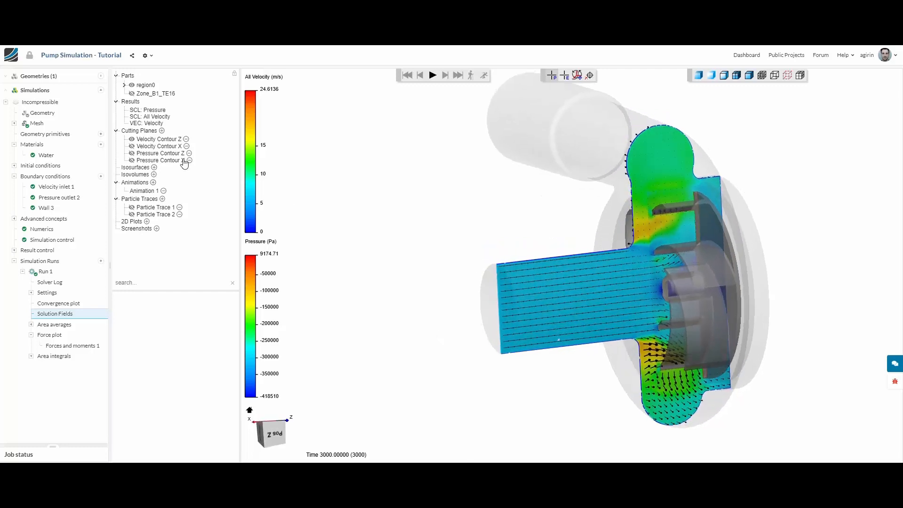
Hide Velocity Contour Z and X, then view the pressure contours on the Z and X planes.
click(158, 139)
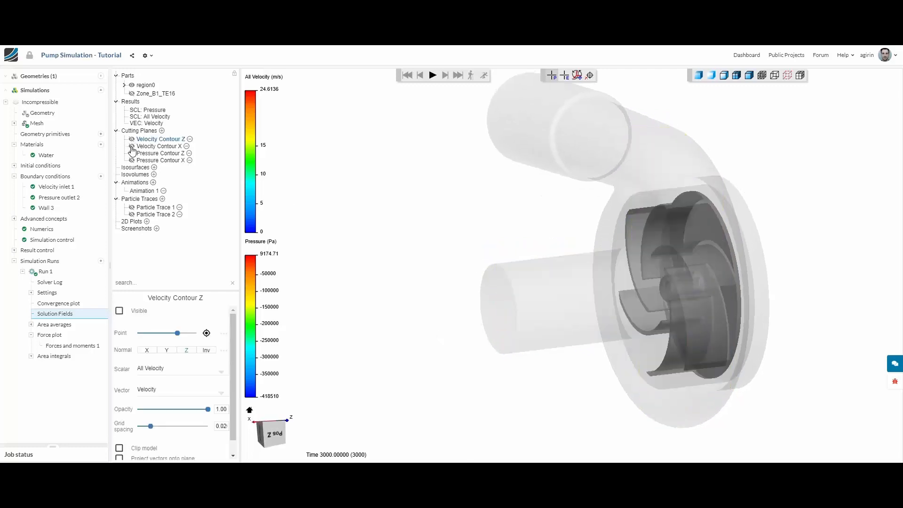
click(160, 146)
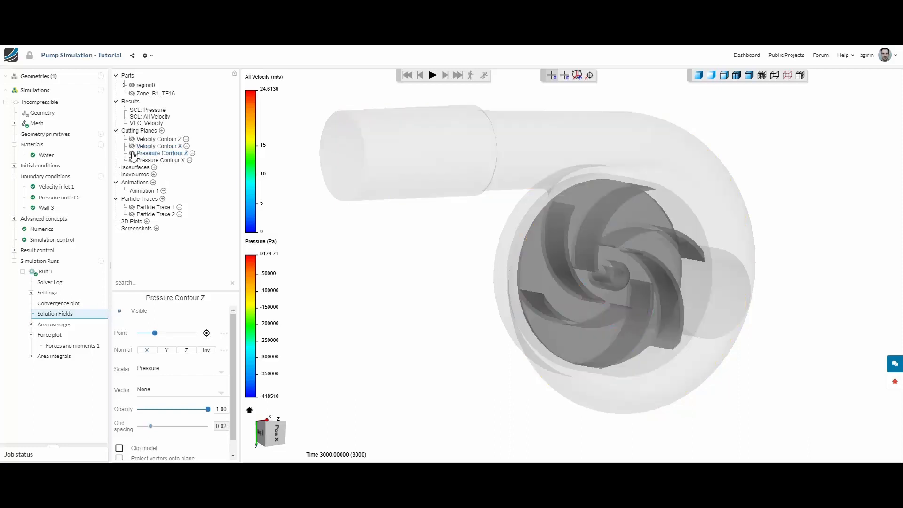
click(119, 311)
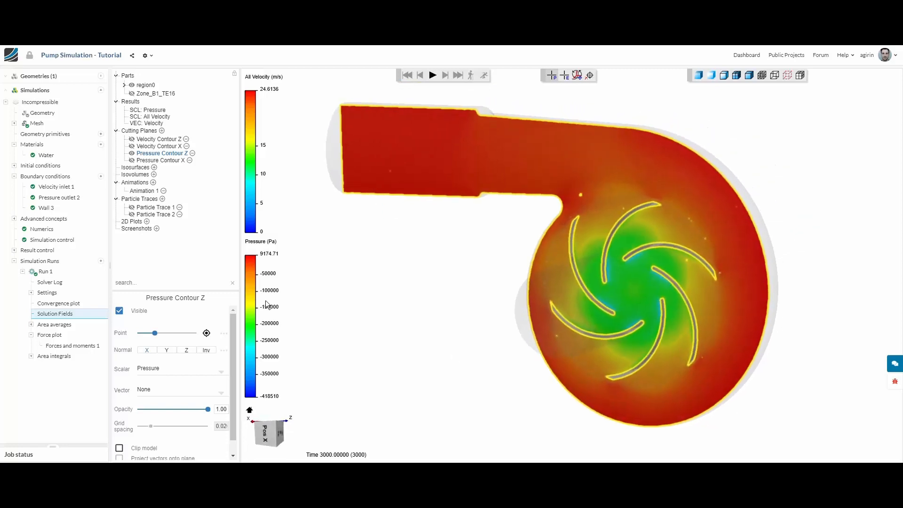
click(119, 311)
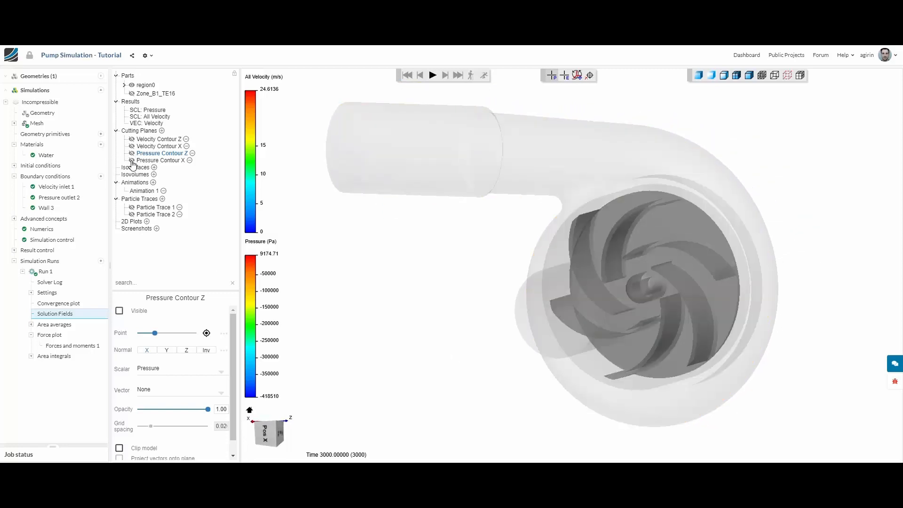
click(162, 160)
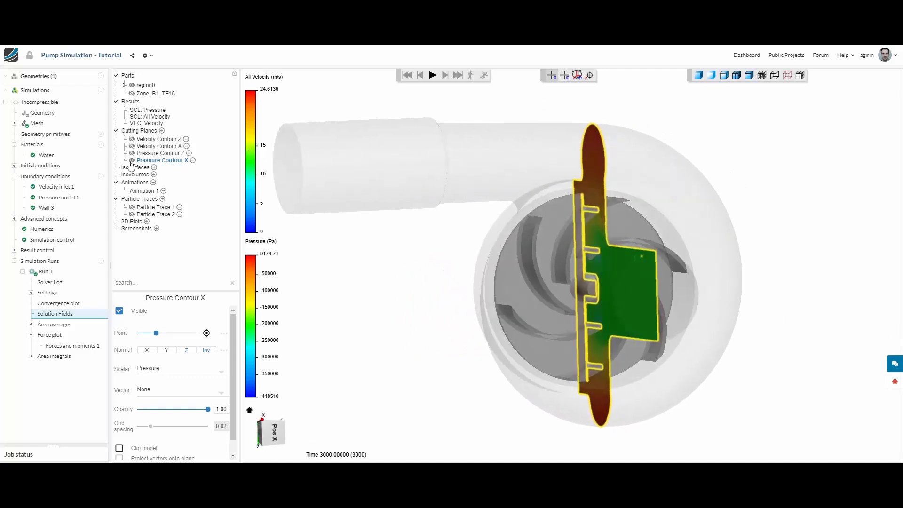
click(120, 310)
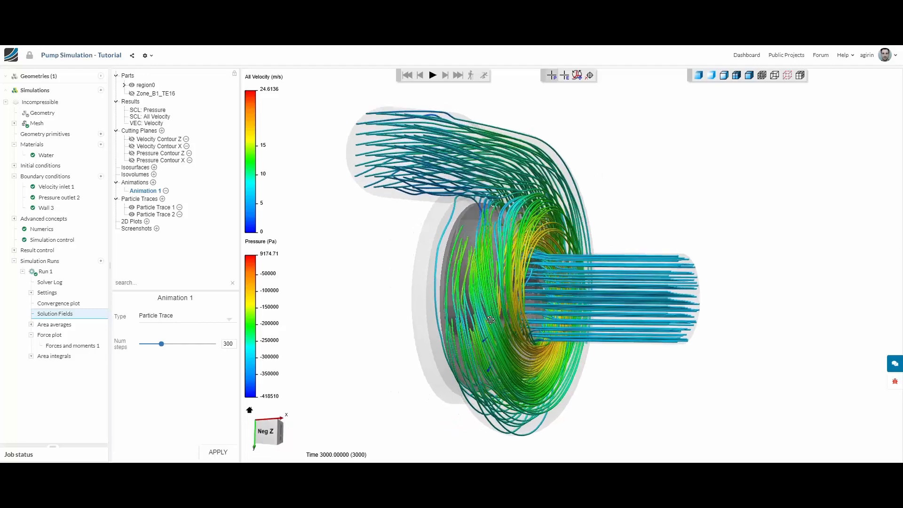
Orbit the pump to examine the particle-trace streamlines from several sides including the inlet.
drag(489, 320, 540, 304)
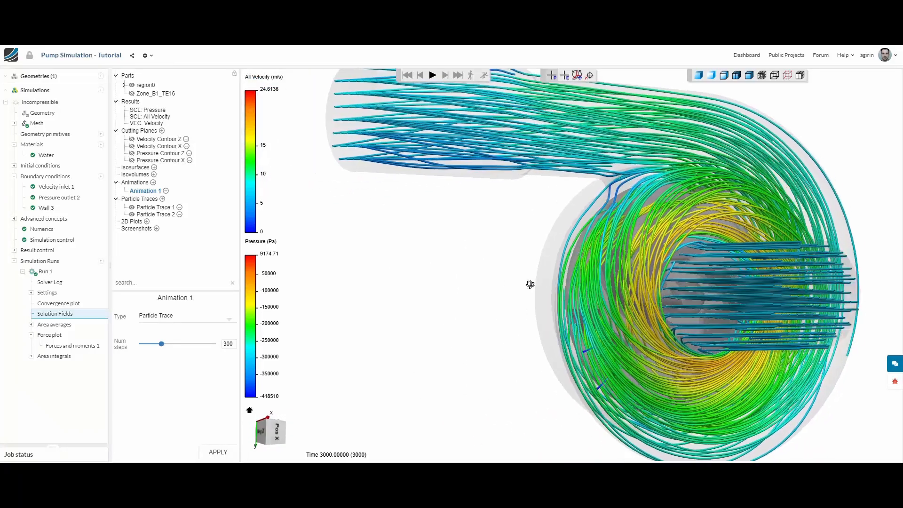
drag(531, 284, 377, 283)
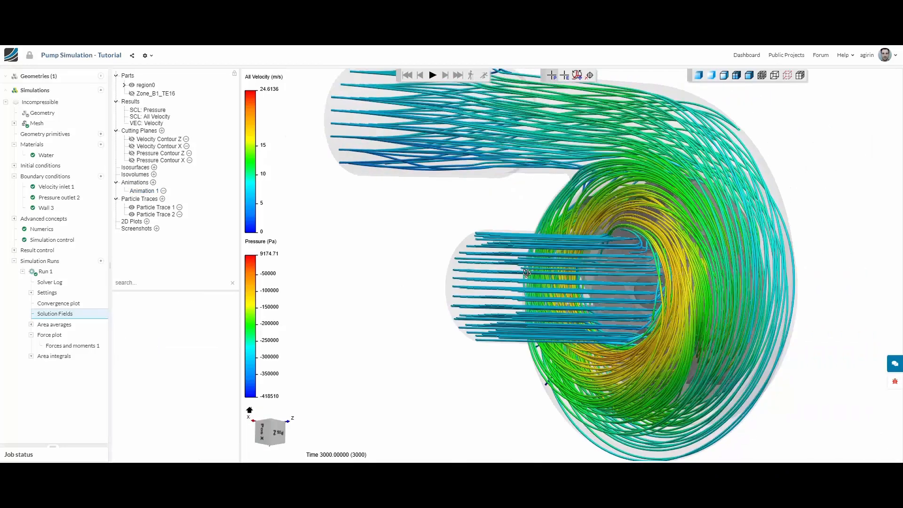
drag(525, 272, 492, 235)
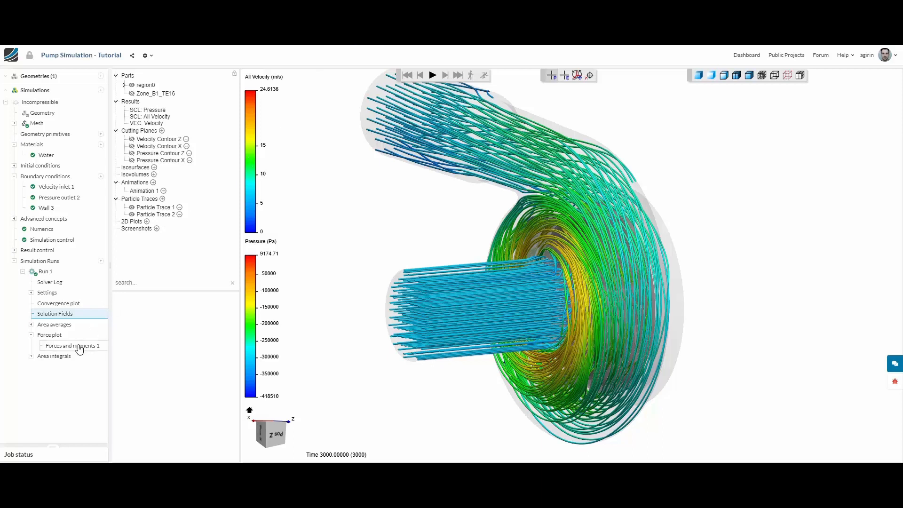
Show the Forces and moments 1 plot and remove the Pressure force x curve so others rescale.
click(73, 345)
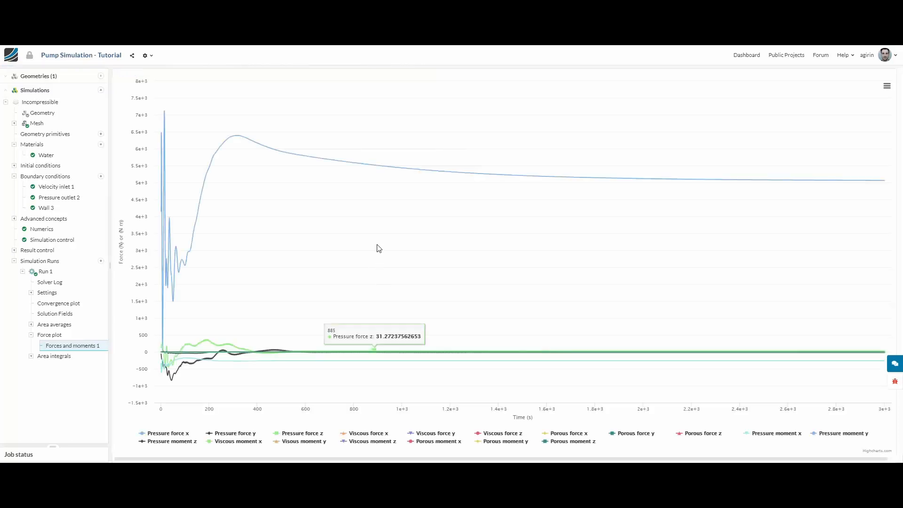
mouse_move(595, 178)
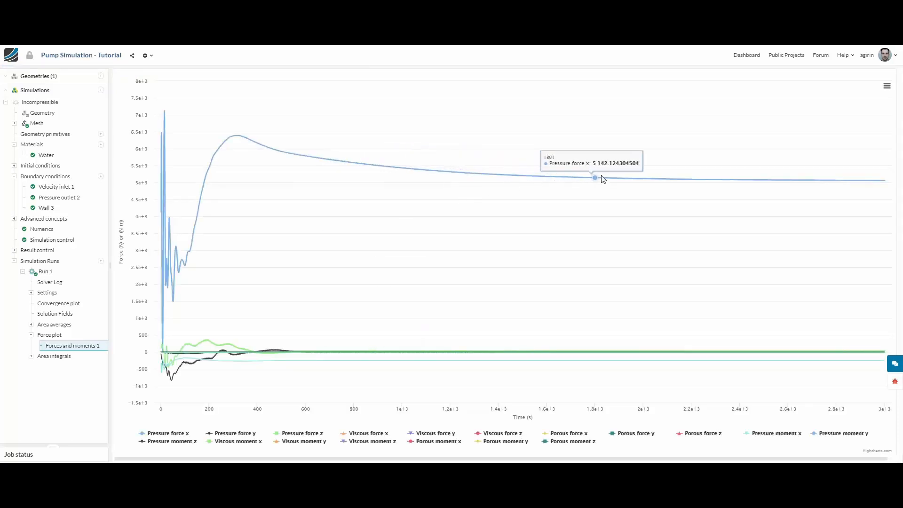
mouse_move(856, 181)
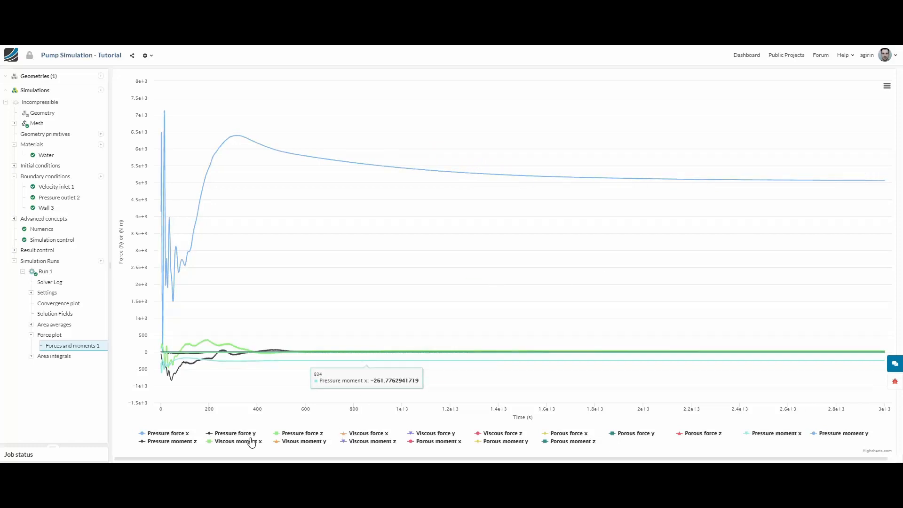
click(168, 432)
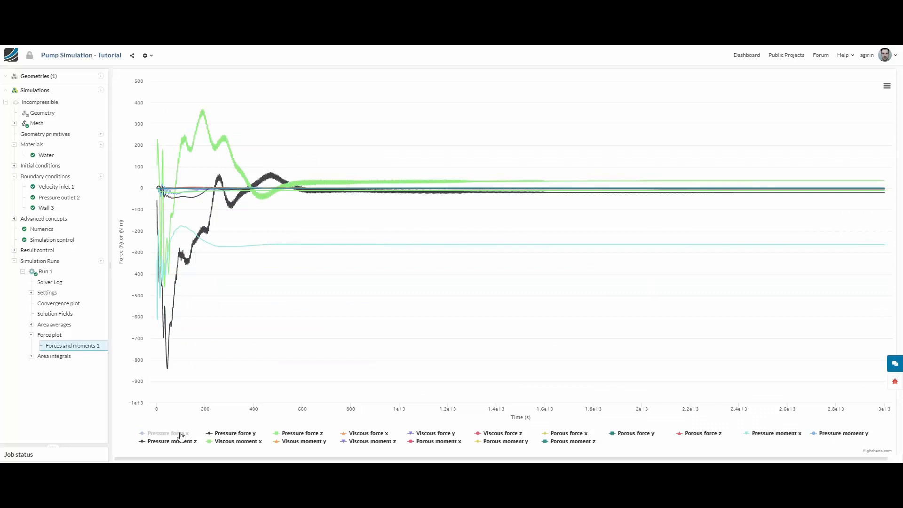
mouse_move(498, 248)
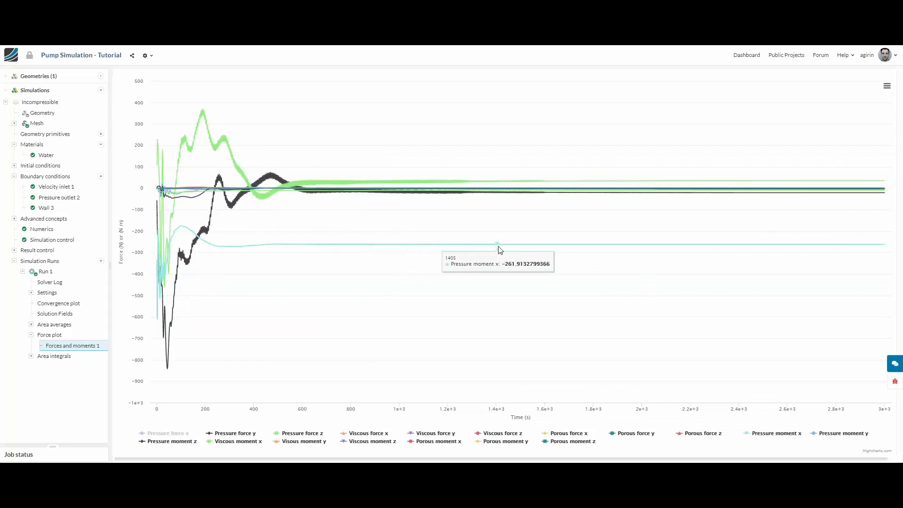
mouse_move(625, 241)
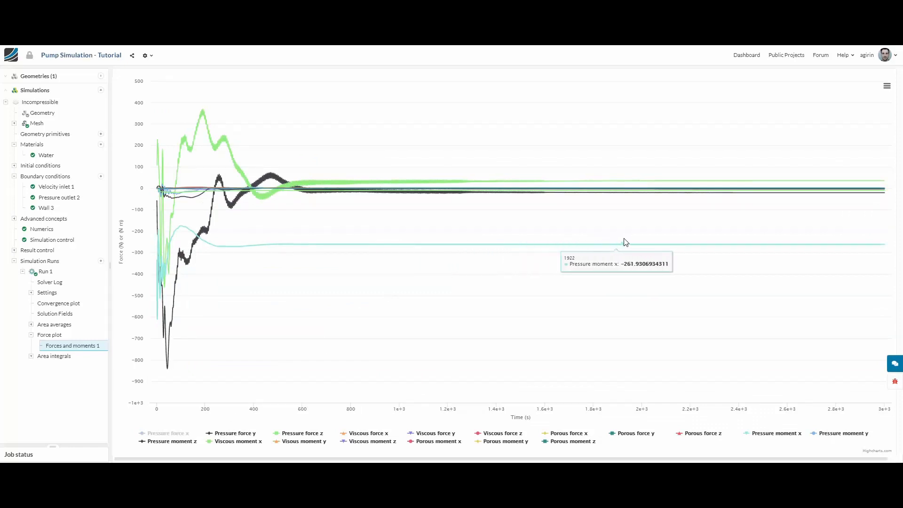
mouse_move(805, 242)
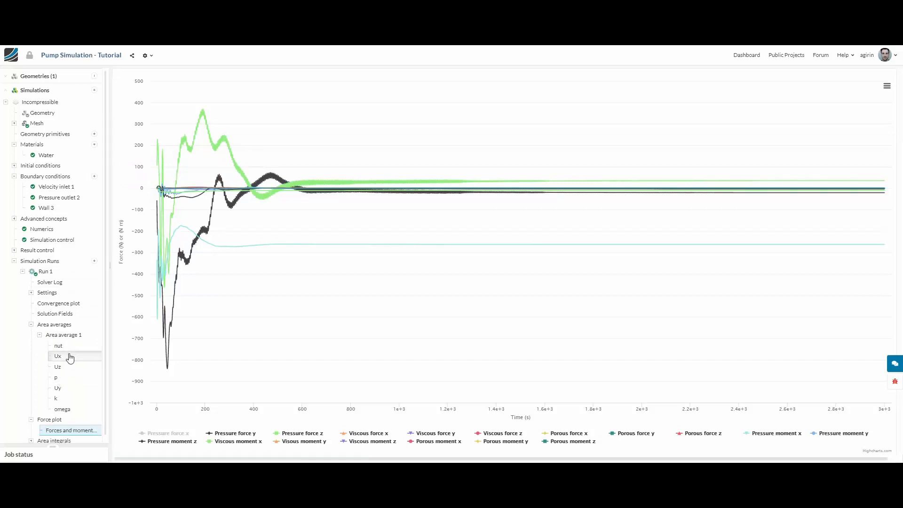
Plot the area-averaged Ux over time and move down to the Flowrate results.
click(57, 356)
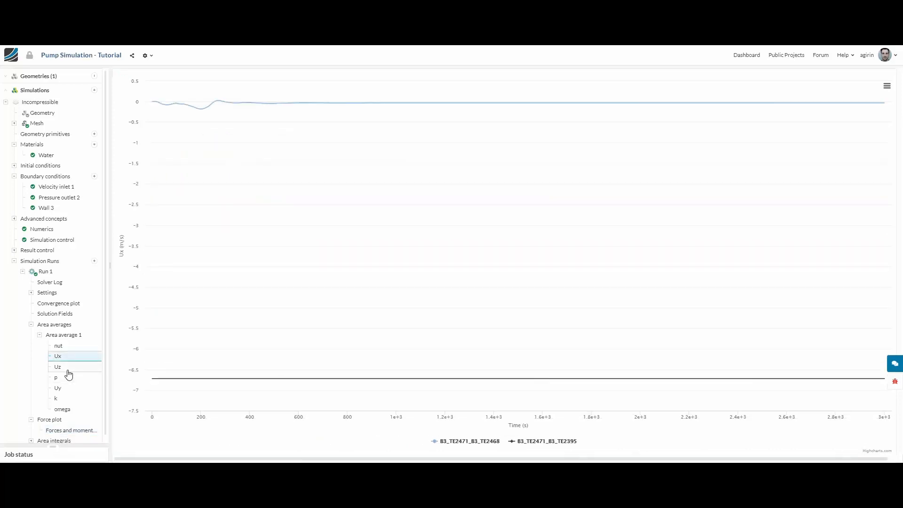
scroll(down, 3)
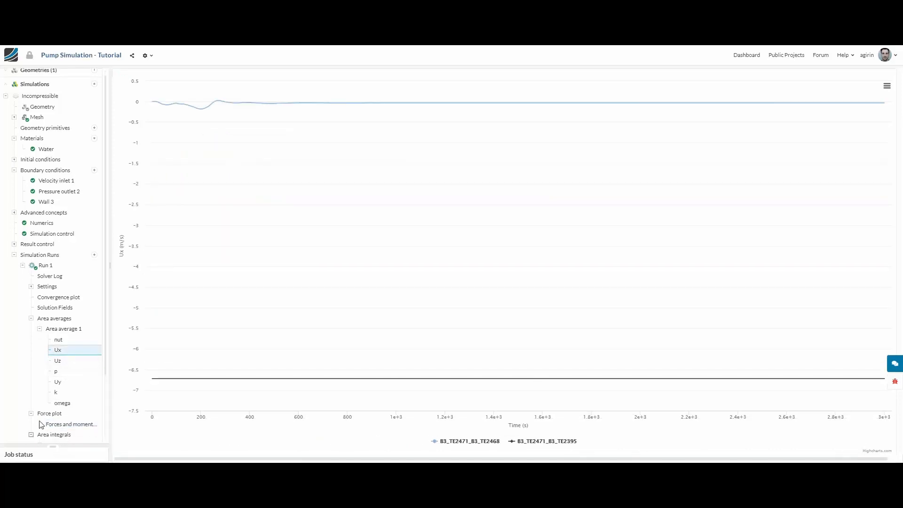
scroll(down, 3)
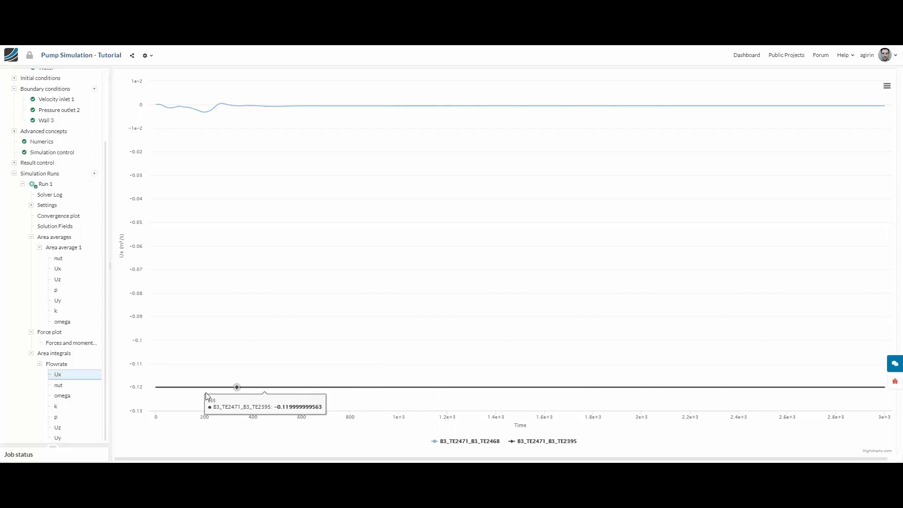
mouse_move(71, 433)
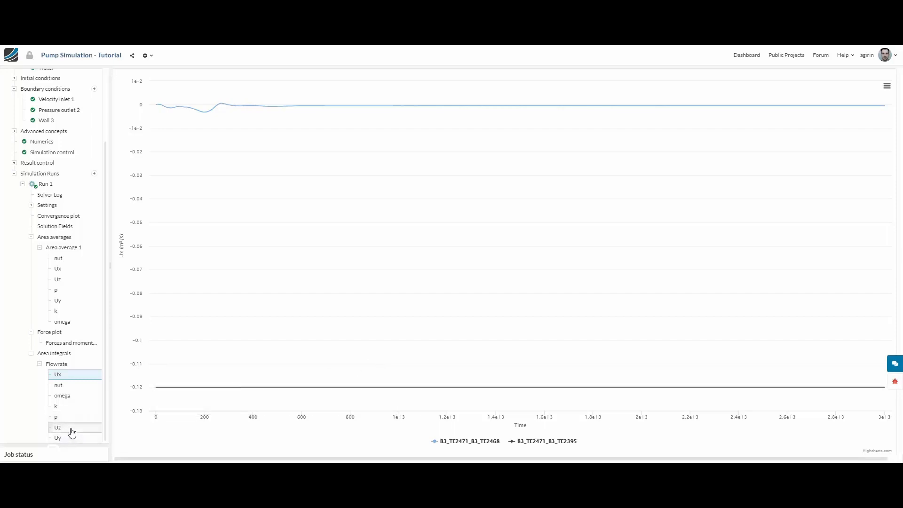